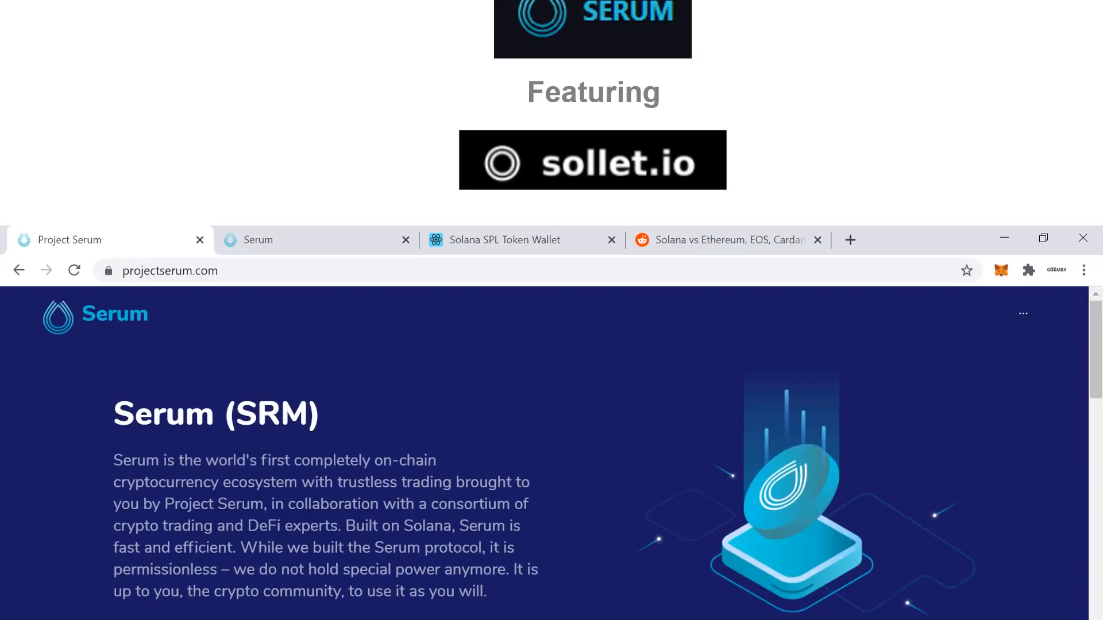
Browse projectserum.com and follow the SERUM DEX logo to the Serum Academy DEX list page
{"action": "scroll", "scroll_direction": "down", "scroll_amount": 3}
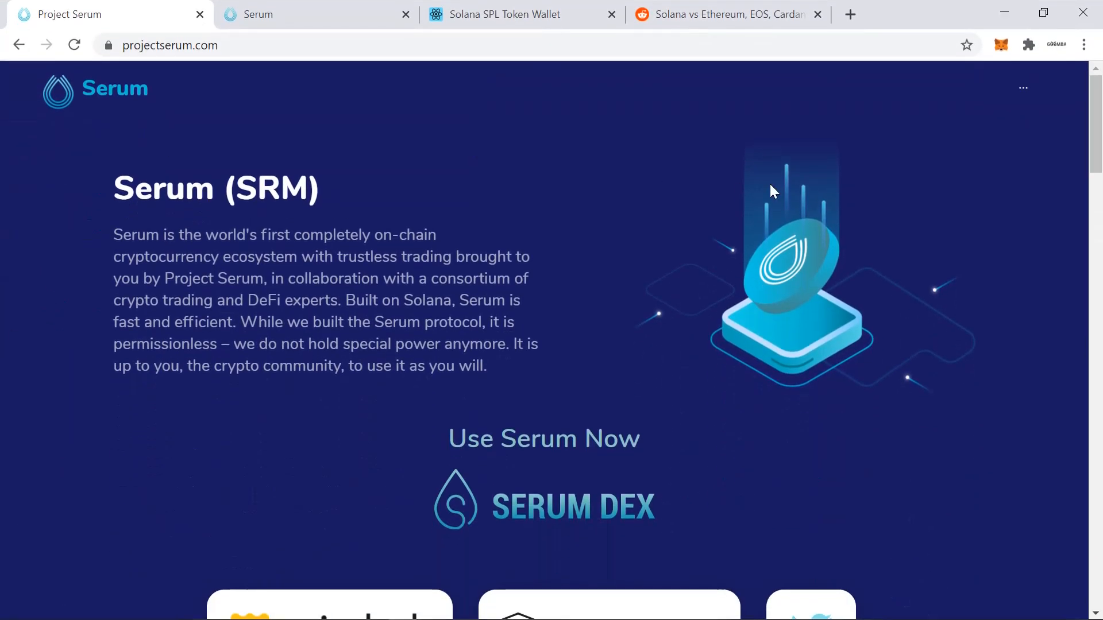
{"action": "mouse_move", "coordinate": [627, 200]}
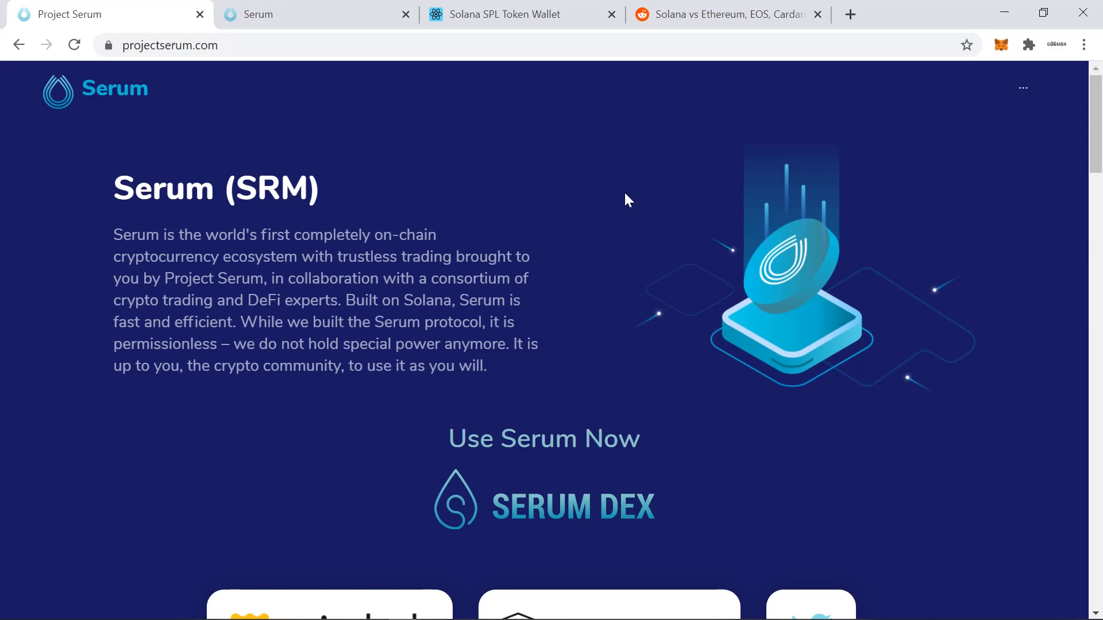
{"action": "scroll", "scroll_direction": "down", "scroll_amount": 3}
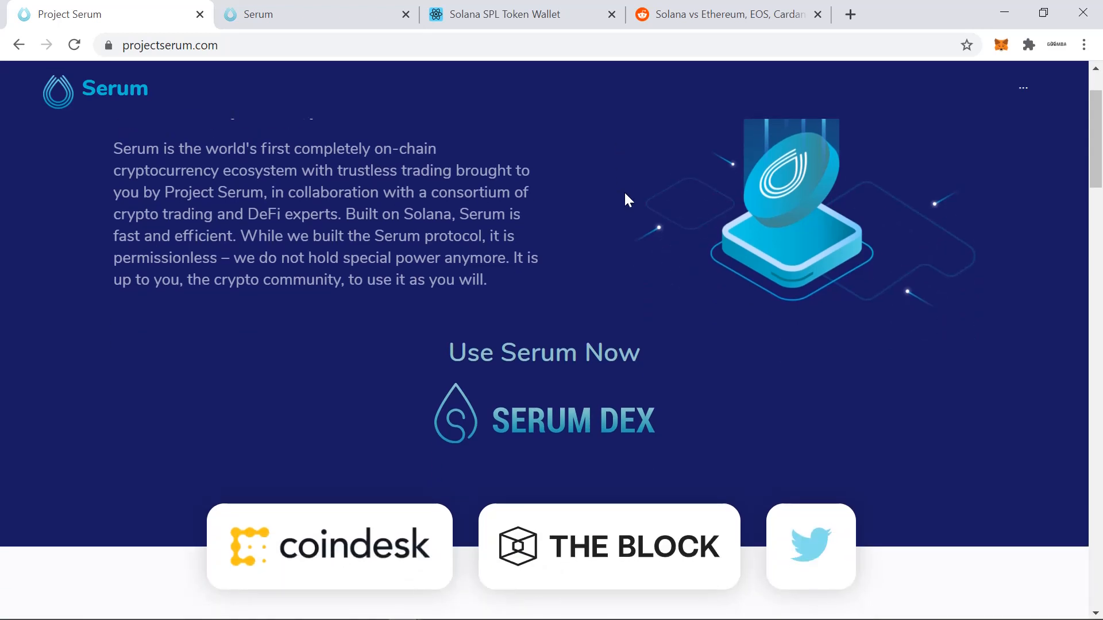
{"action": "scroll", "scroll_direction": "down", "scroll_amount": 3}
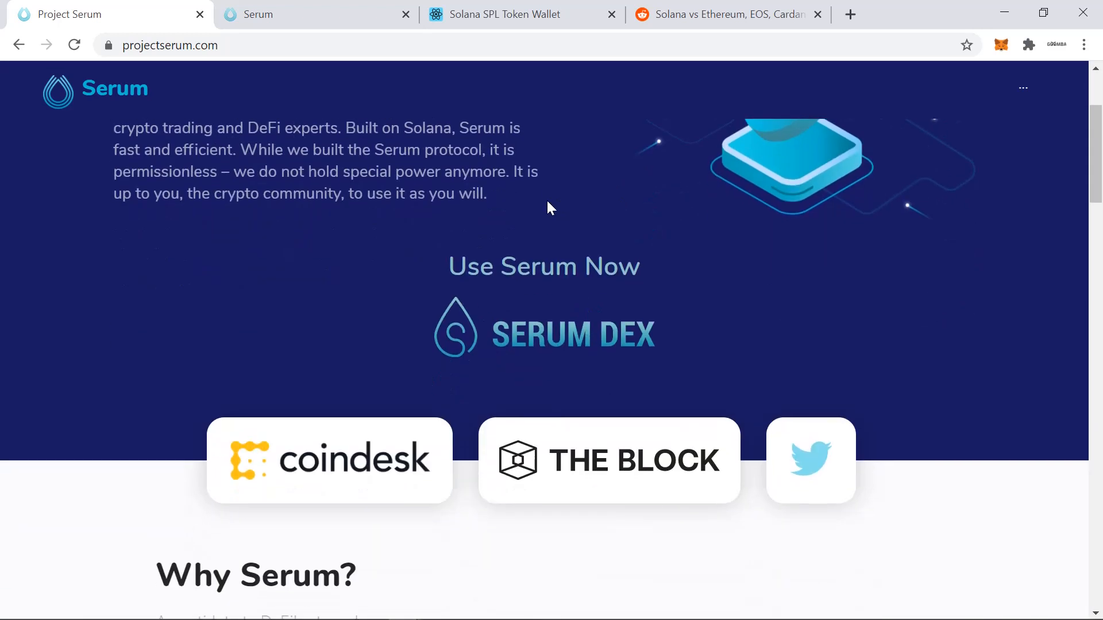
{"action": "scroll", "scroll_direction": "down", "scroll_amount": 3}
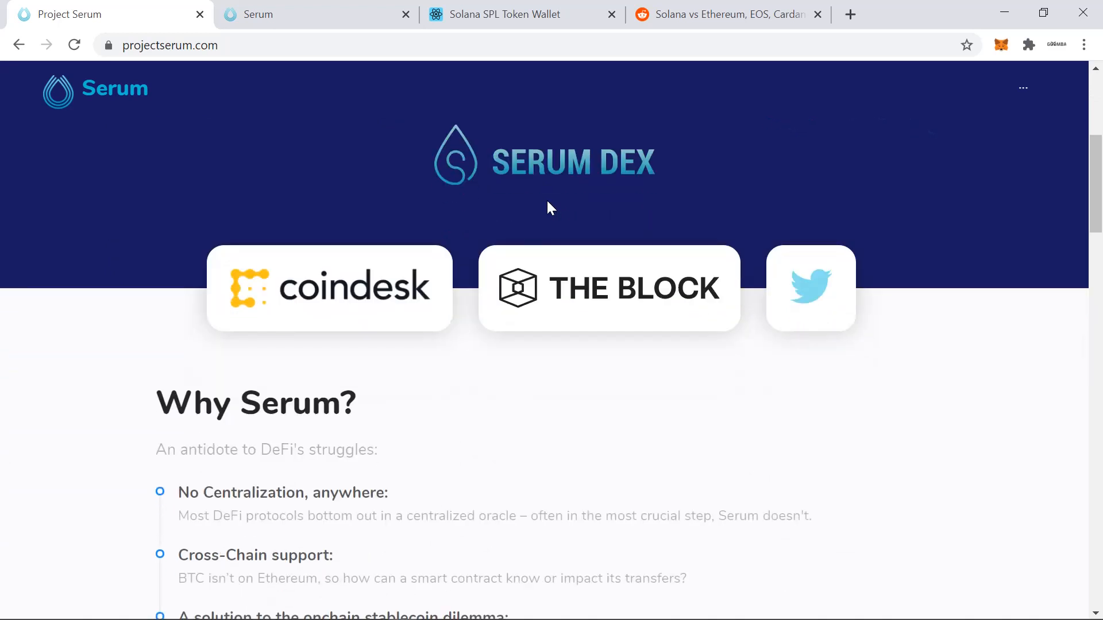
{"action": "scroll", "scroll_direction": "down", "scroll_amount": 3}
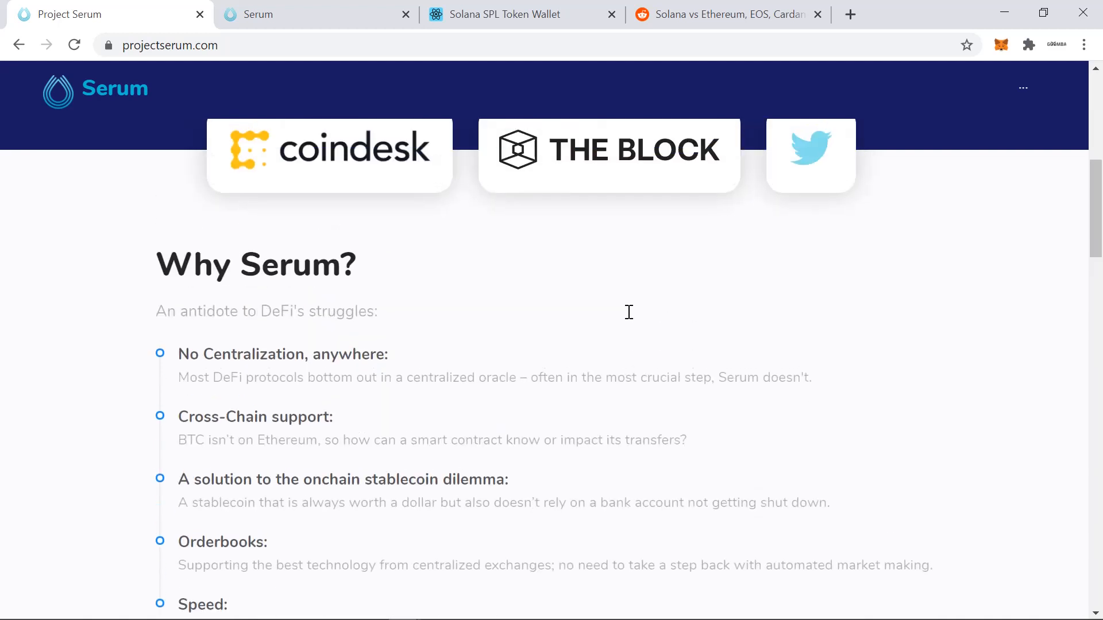
{"action": "scroll", "scroll_direction": "up", "scroll_amount": 3}
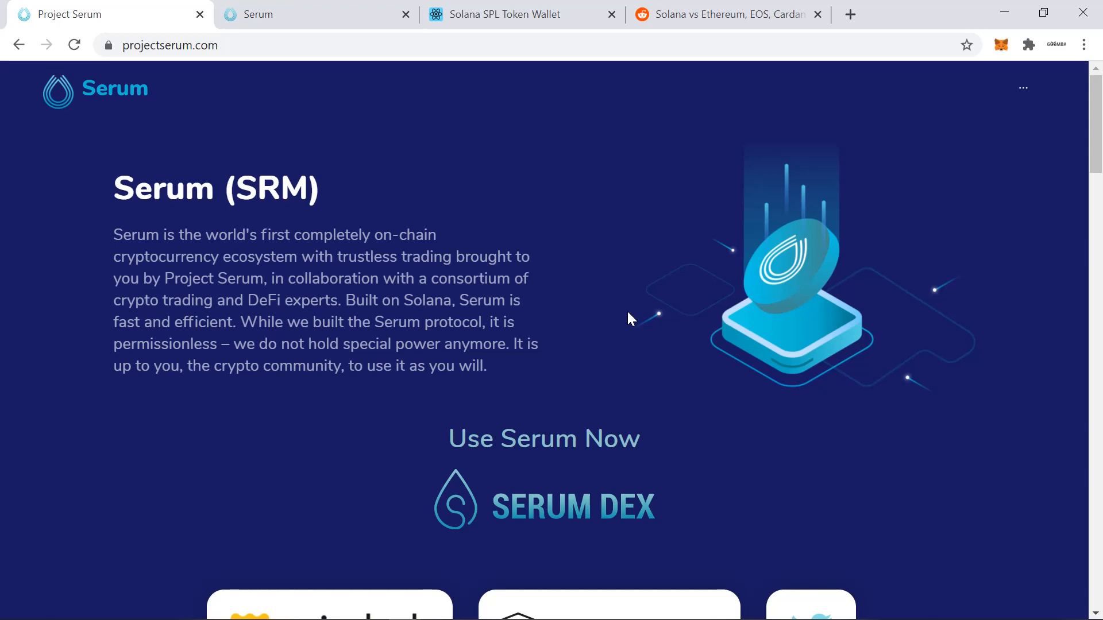
{"action": "mouse_move", "coordinate": [575, 226]}
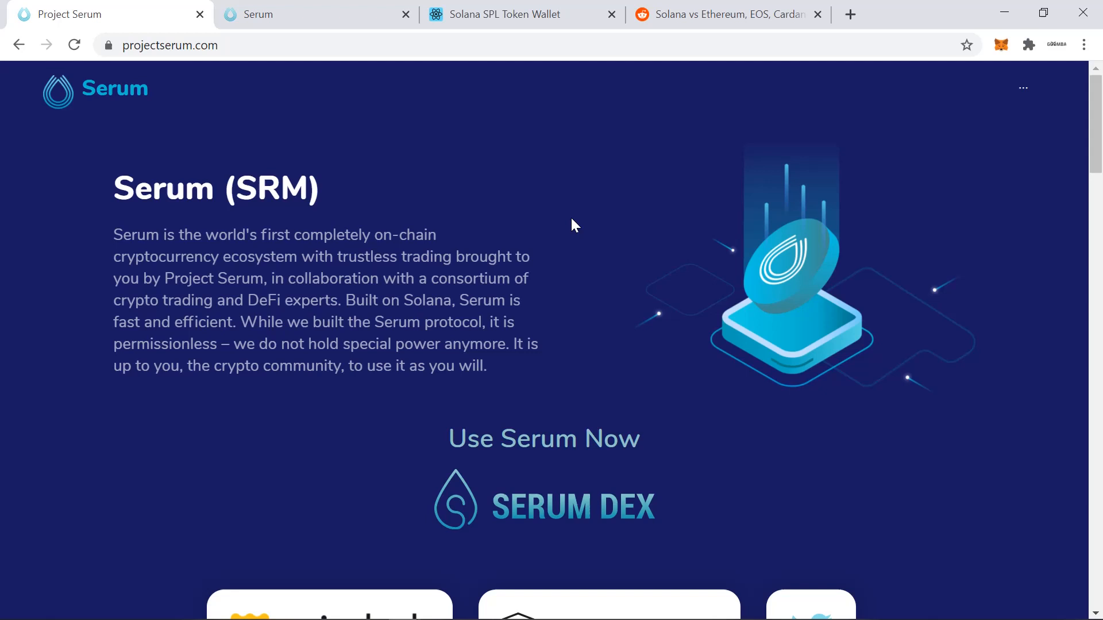
{"action": "mouse_move", "coordinate": [564, 508]}
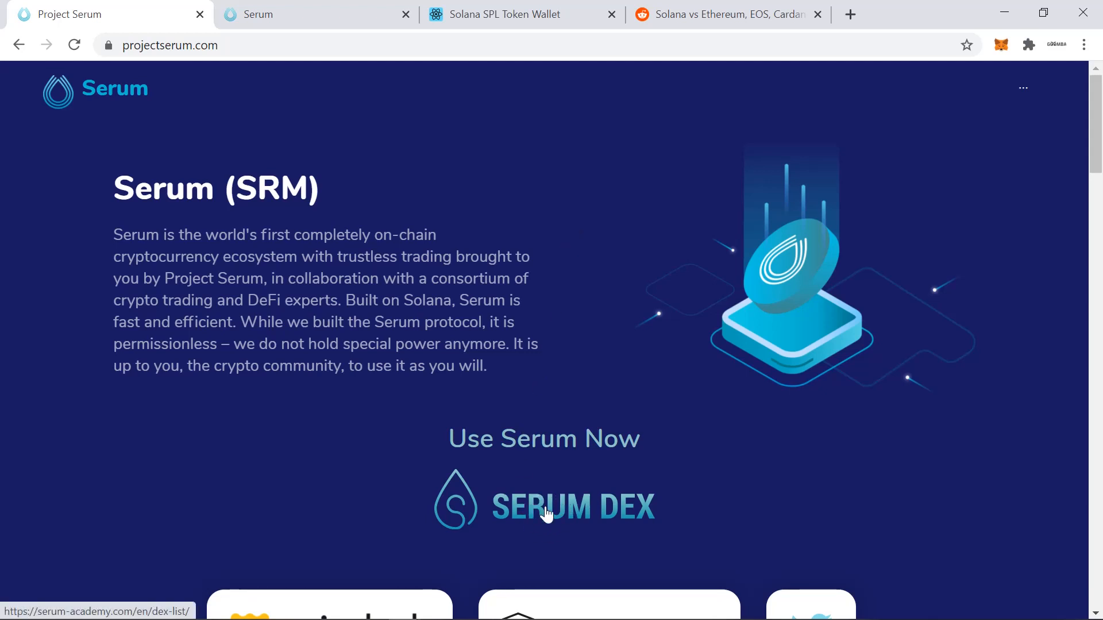
{"action": "left_click", "coordinate": [547, 512]}
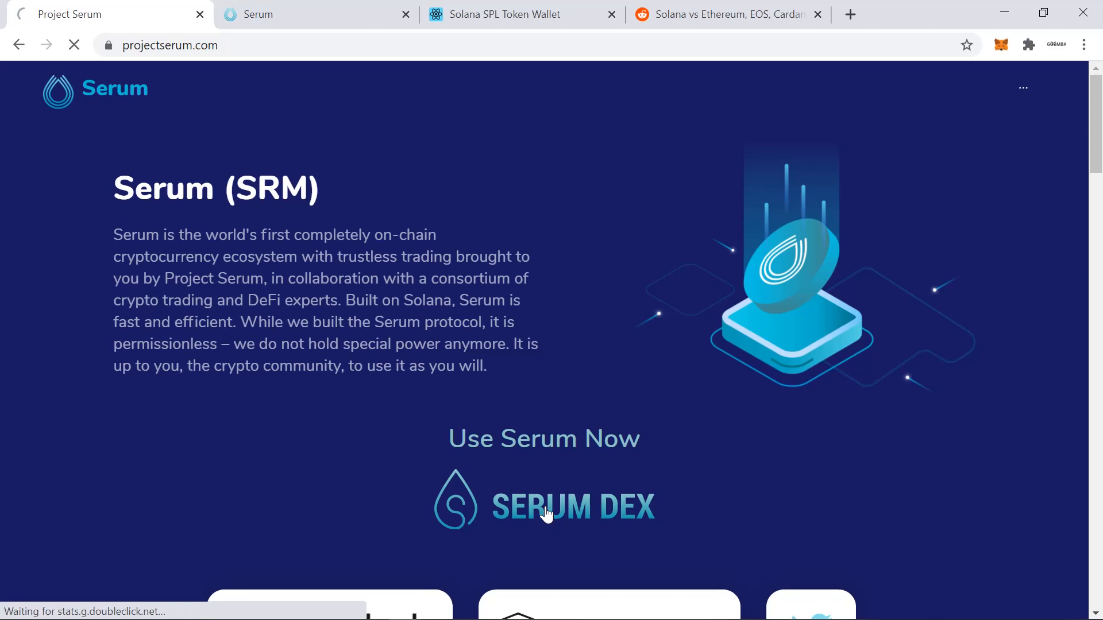
{"action": "left_click", "coordinate": [573, 508]}
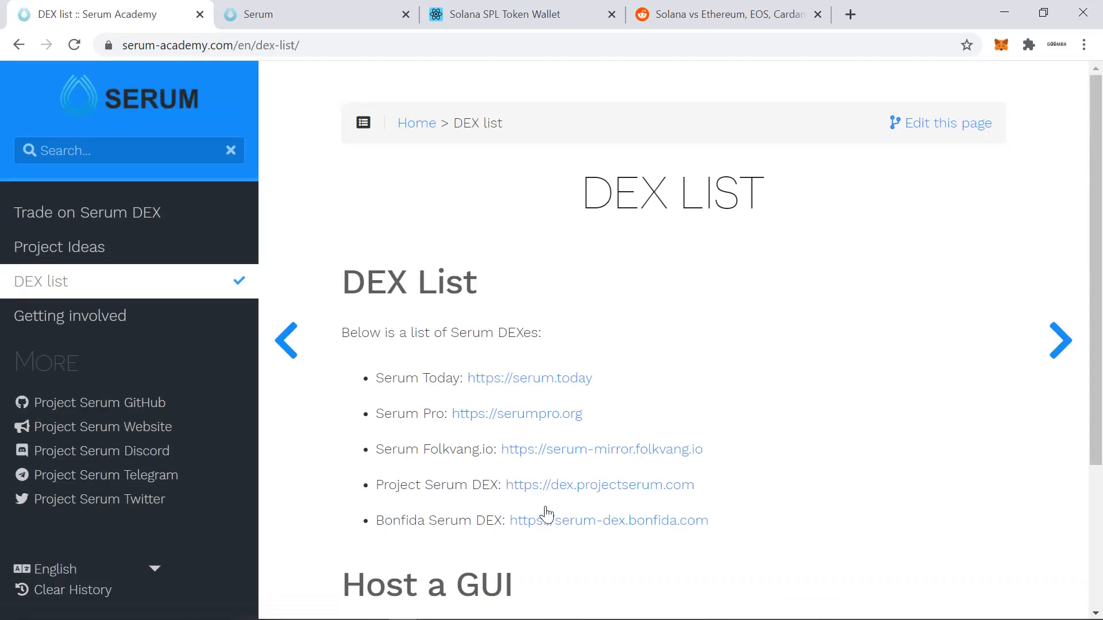
{"action": "mouse_move", "coordinate": [347, 487]}
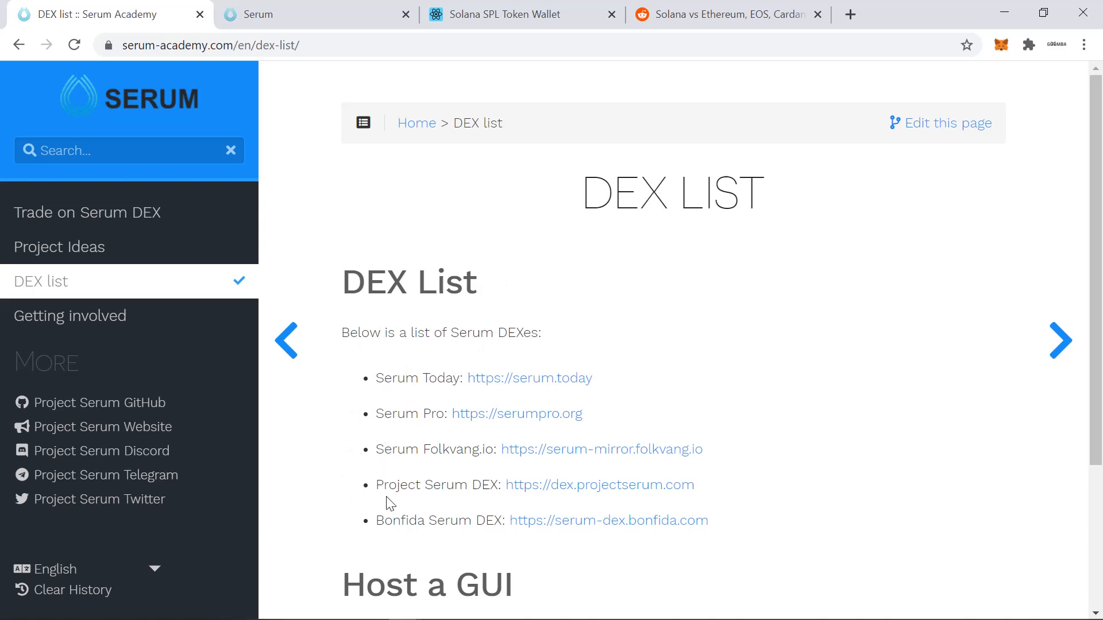
{"action": "mouse_move", "coordinate": [417, 419]}
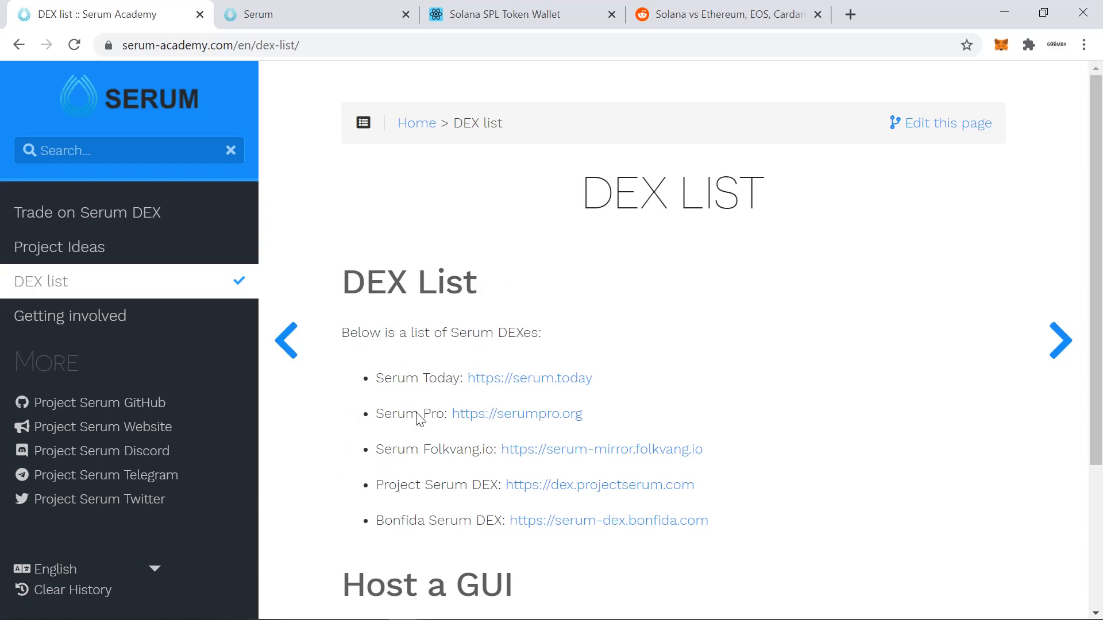
{"action": "mouse_move", "coordinate": [586, 498]}
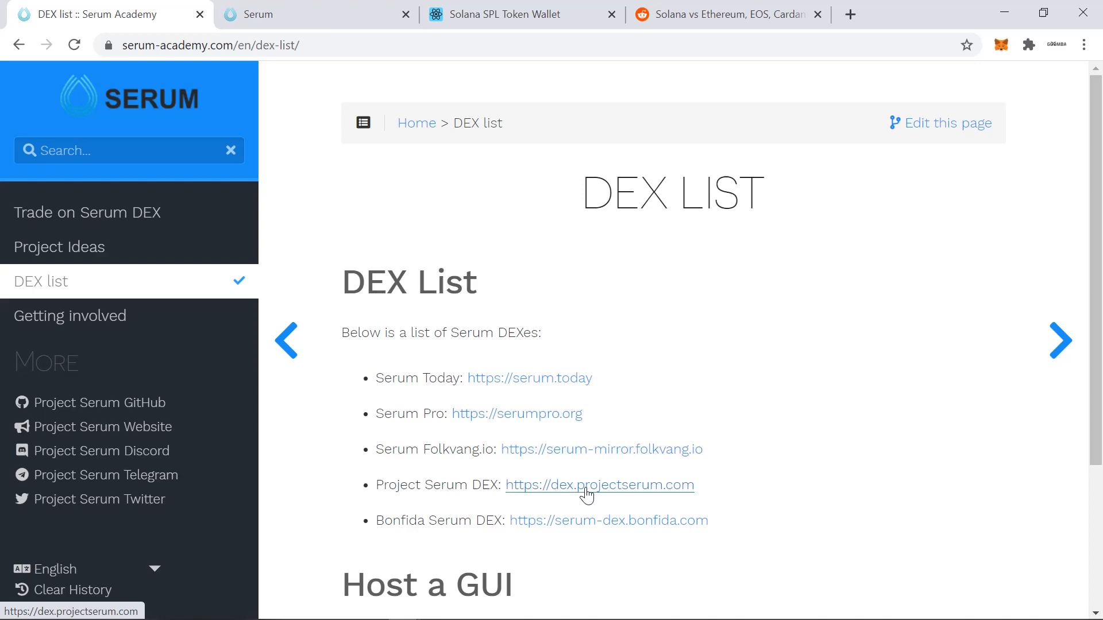
Go to dex.projectserum.com under Project Serum DEX, landing on the SRM/USDT trading page
{"action": "left_click", "coordinate": [599, 485]}
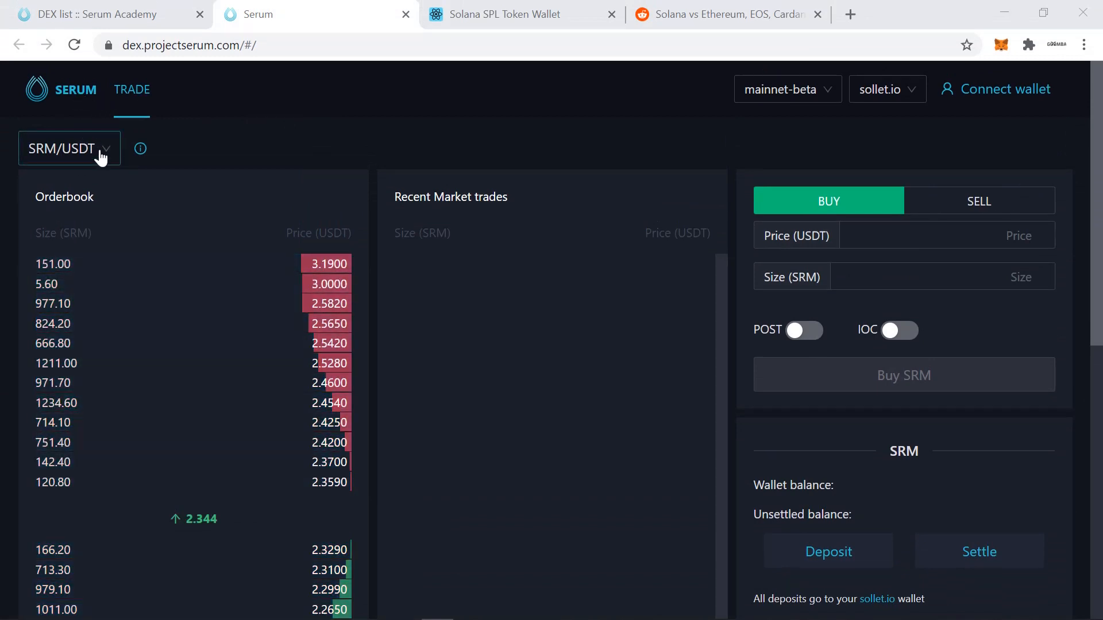
{"action": "mouse_move", "coordinate": [237, 533]}
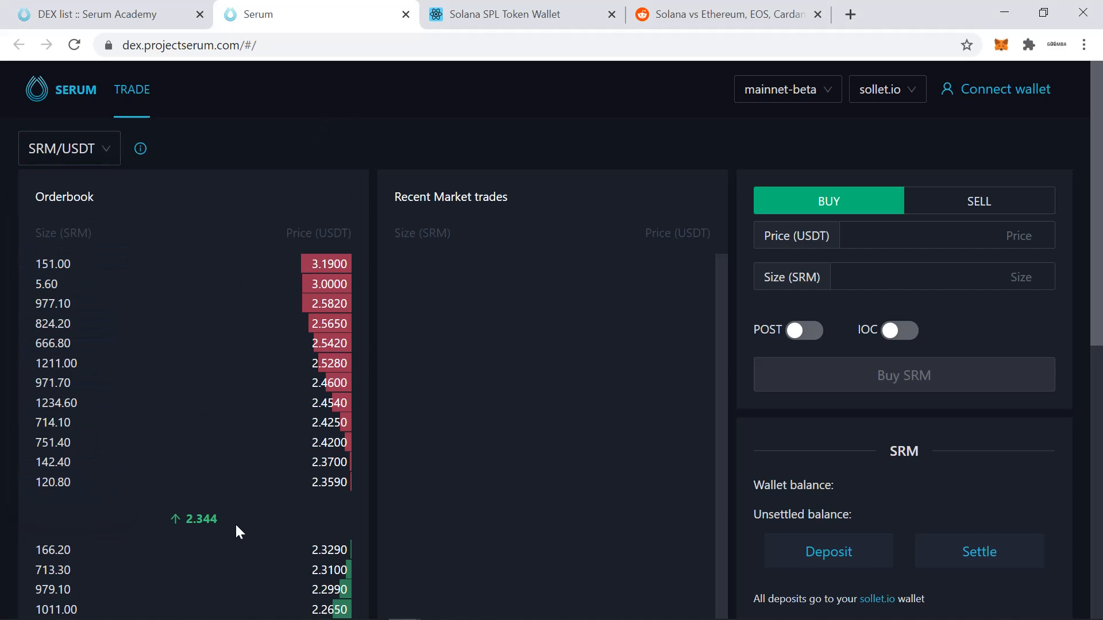
{"action": "mouse_move", "coordinate": [861, 347]}
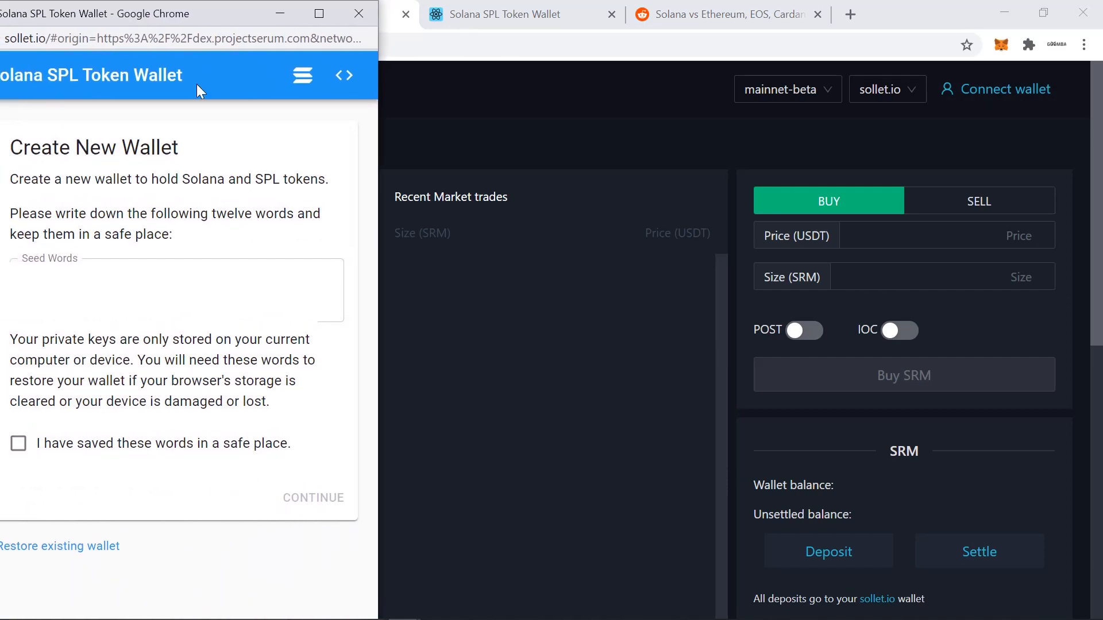
Confirm the seed words are saved and create the Sollet wallet with a password
{"action": "left_click", "coordinate": [172, 293]}
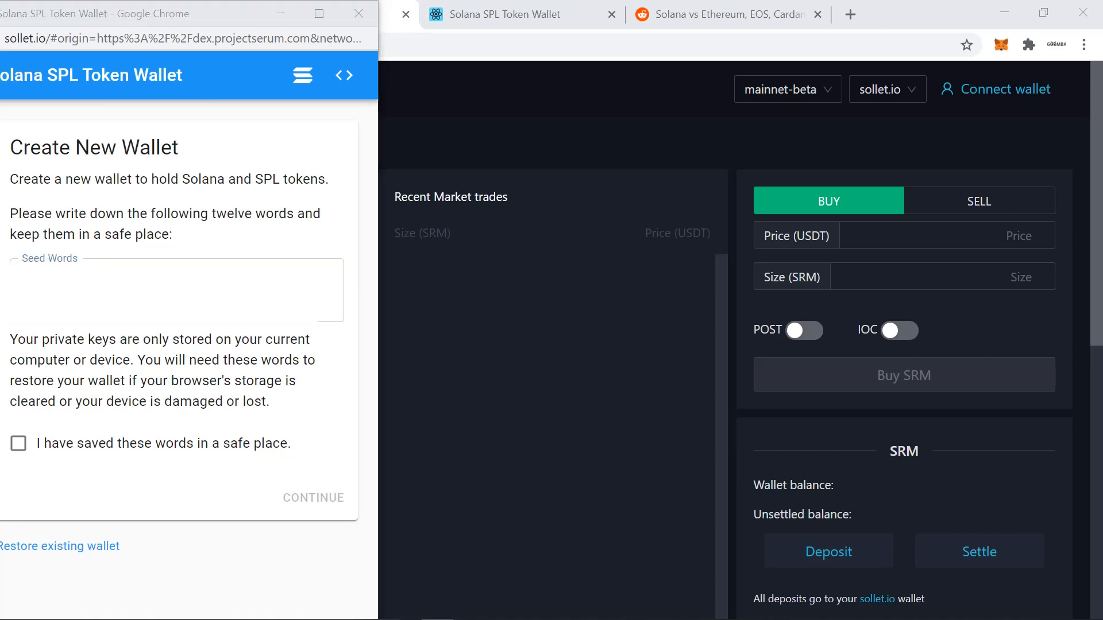
{"action": "mouse_move", "coordinate": [34, 478]}
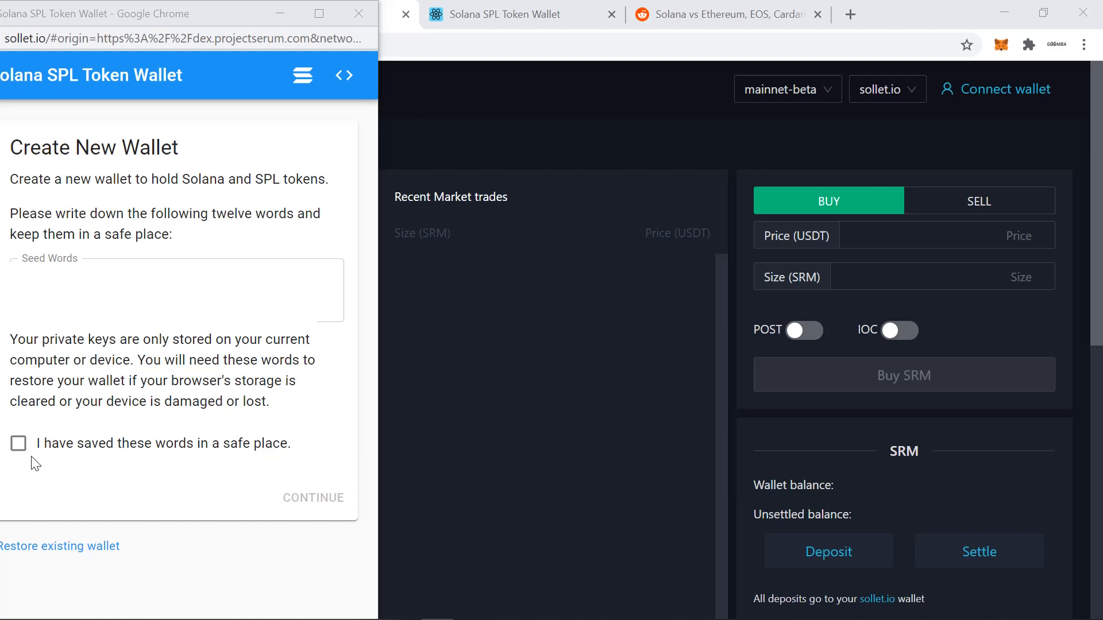
{"action": "left_click", "coordinate": [18, 444]}
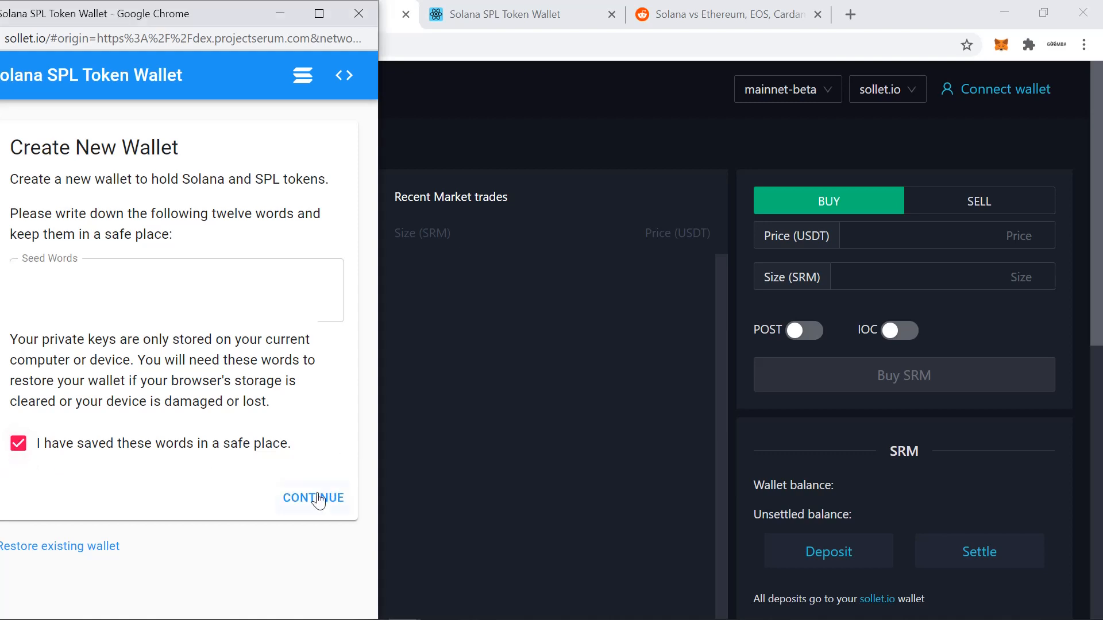
{"action": "left_click", "coordinate": [313, 498]}
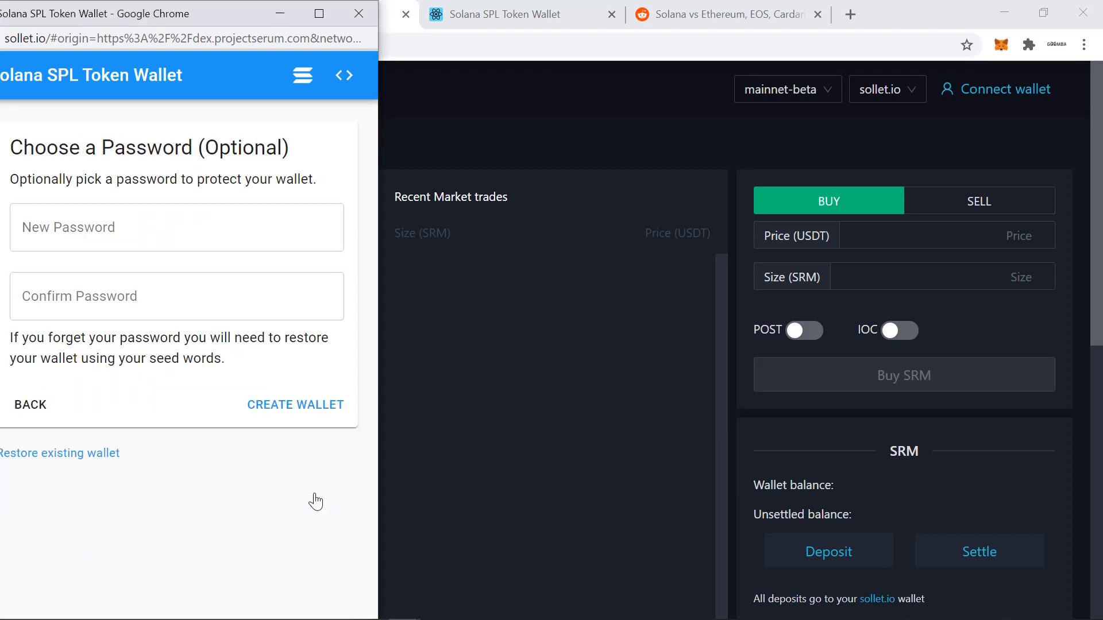
{"action": "left_click", "coordinate": [177, 228]}
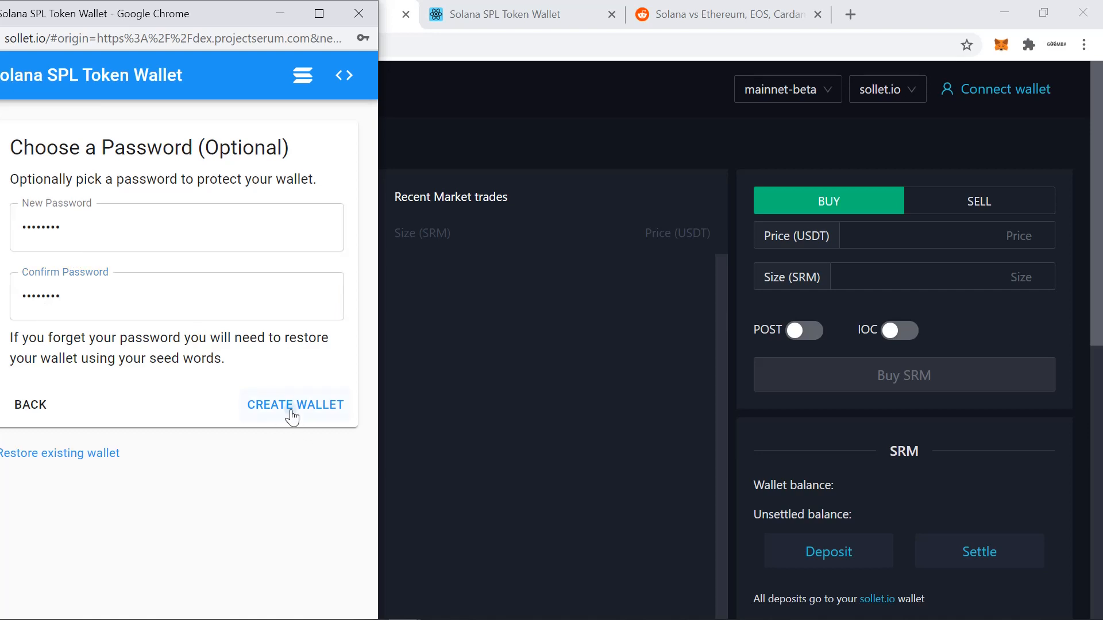
{"action": "left_click", "coordinate": [295, 404]}
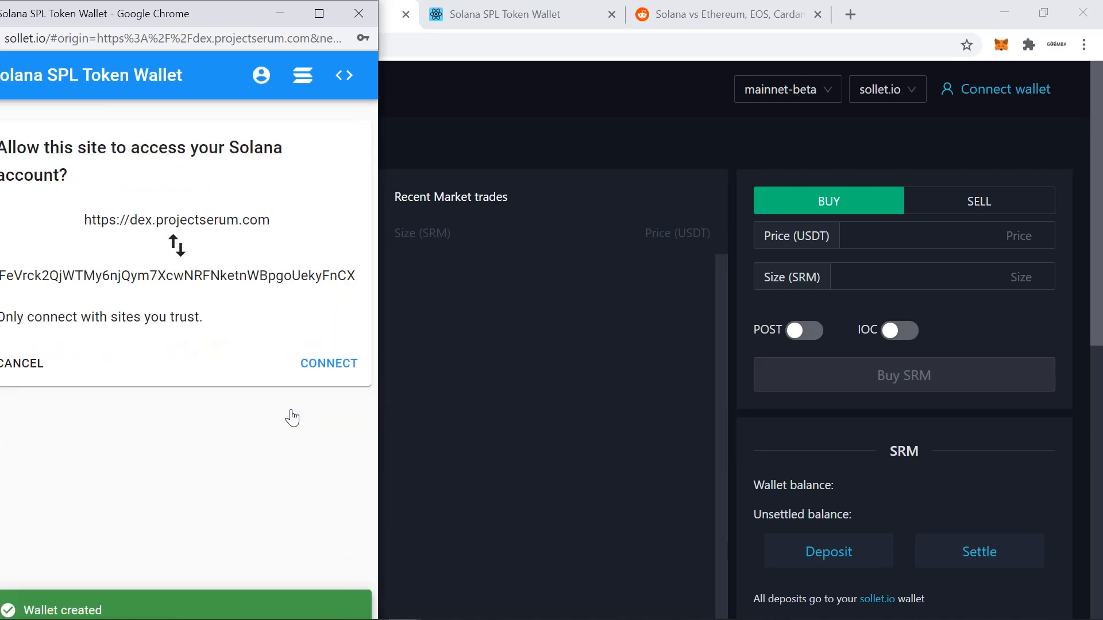
{"action": "mouse_move", "coordinate": [342, 393]}
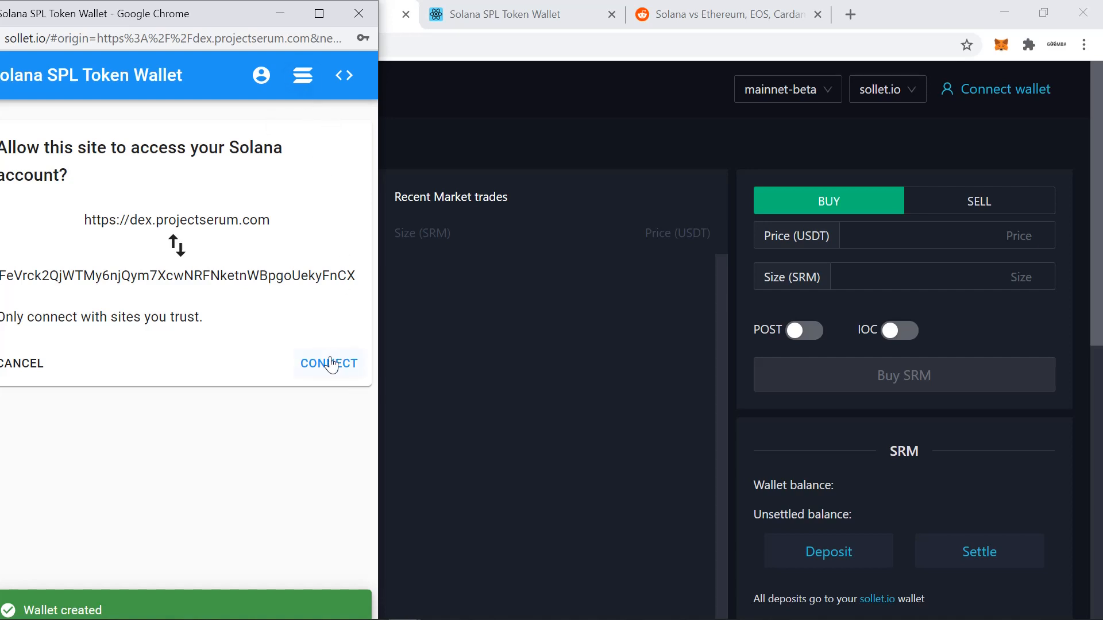
Allow dex.projectserum.com to access the wallet, then start a deposit under the SRM balance panel
{"action": "left_click", "coordinate": [329, 363]}
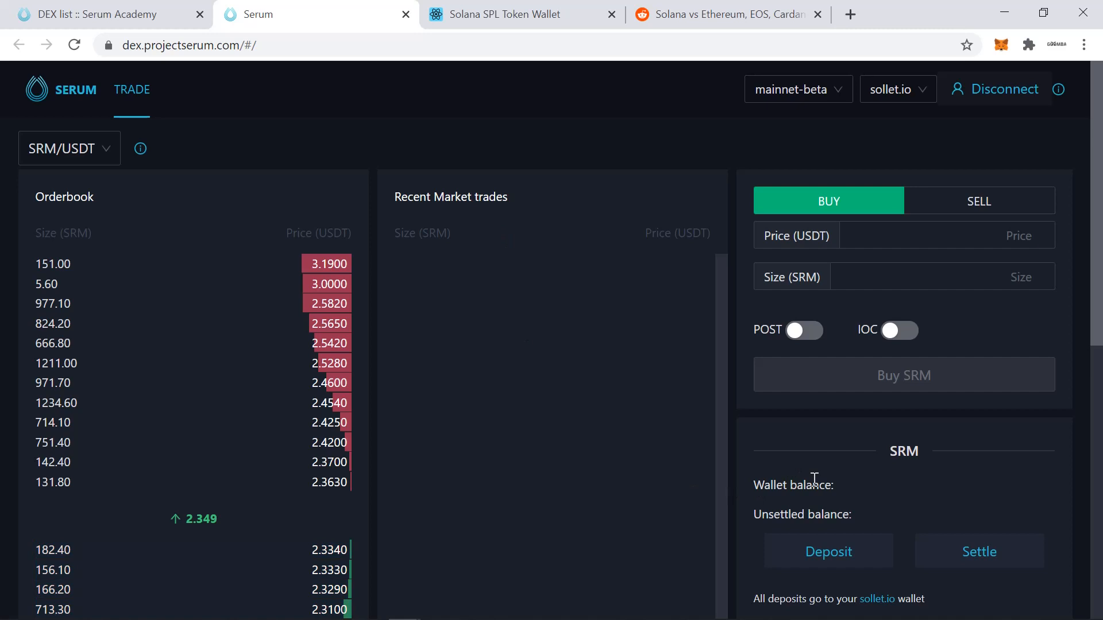
{"action": "mouse_move", "coordinate": [829, 518]}
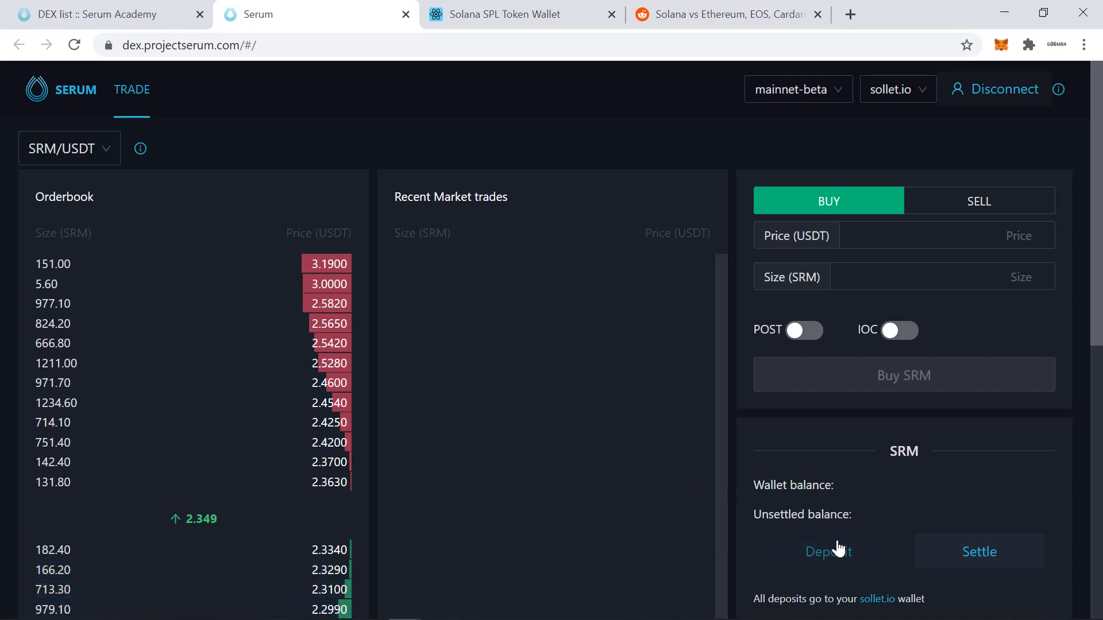
{"action": "left_click", "coordinate": [828, 552]}
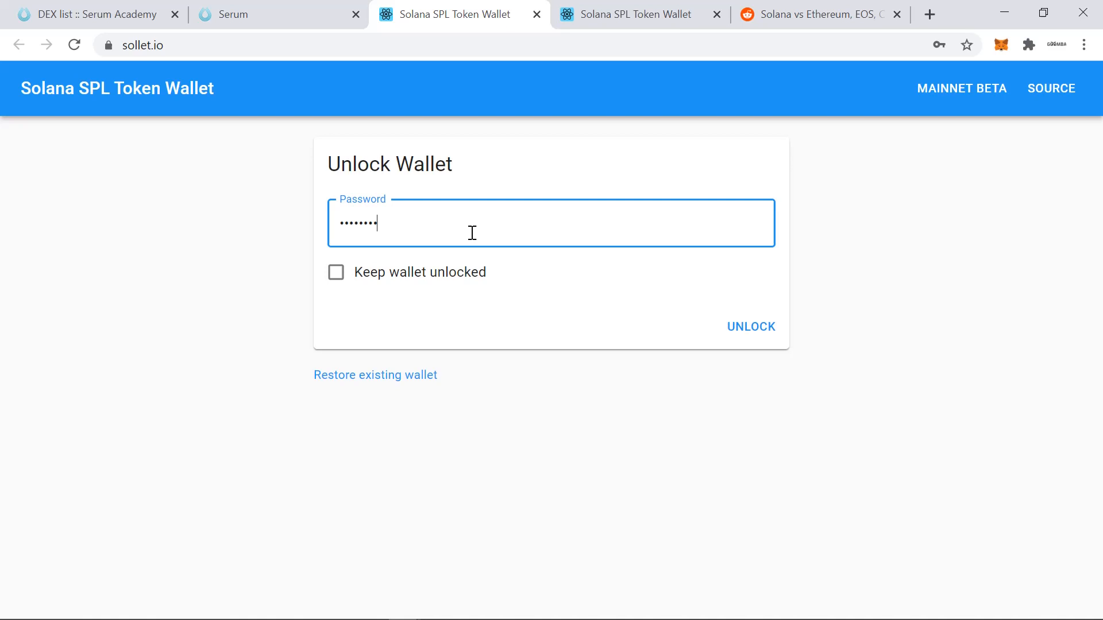
Unlock the wallet, show the SOL deposit address and QR code, confirm ~9.99 SOL received, and return to the SOL Wallet guide
{"action": "left_click", "coordinate": [751, 326]}
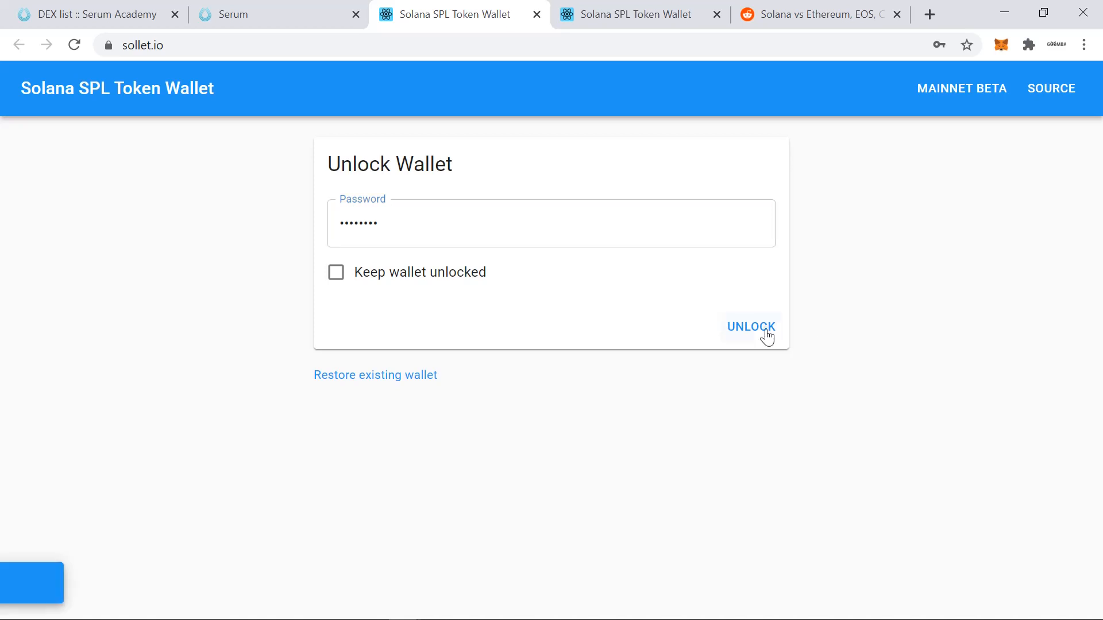
{"action": "left_click", "coordinate": [751, 327]}
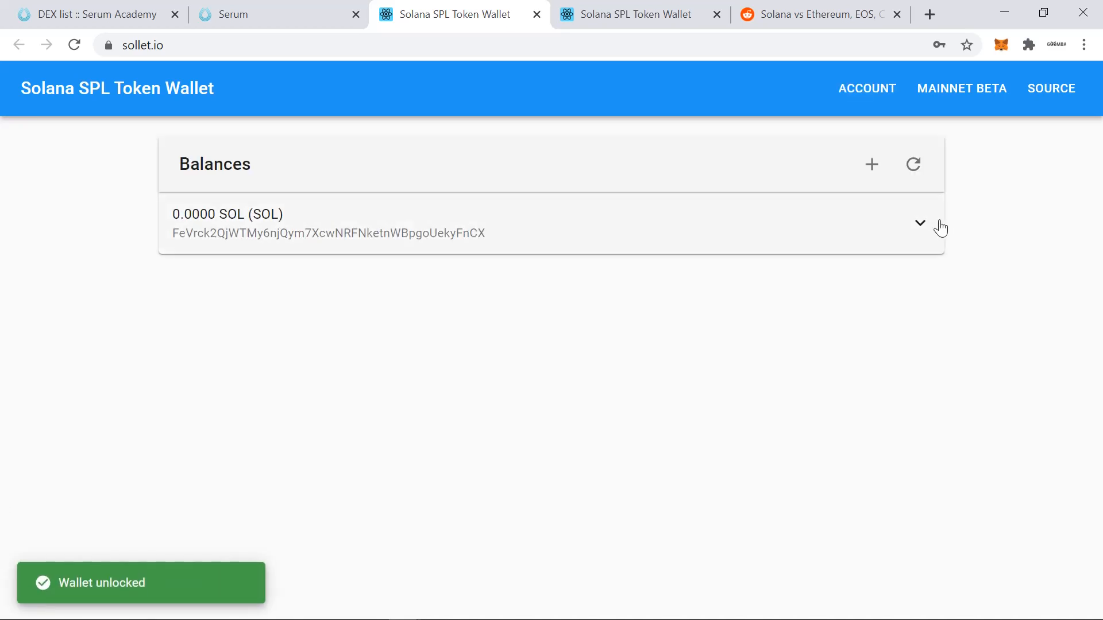
{"action": "left_click", "coordinate": [919, 223]}
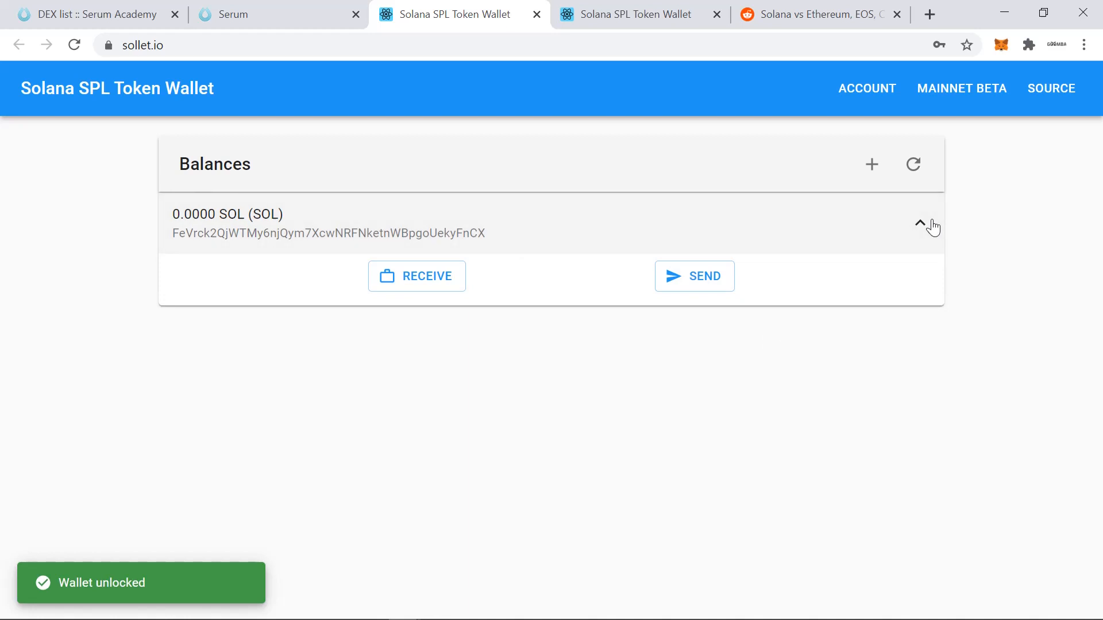
{"action": "left_click", "coordinate": [416, 276]}
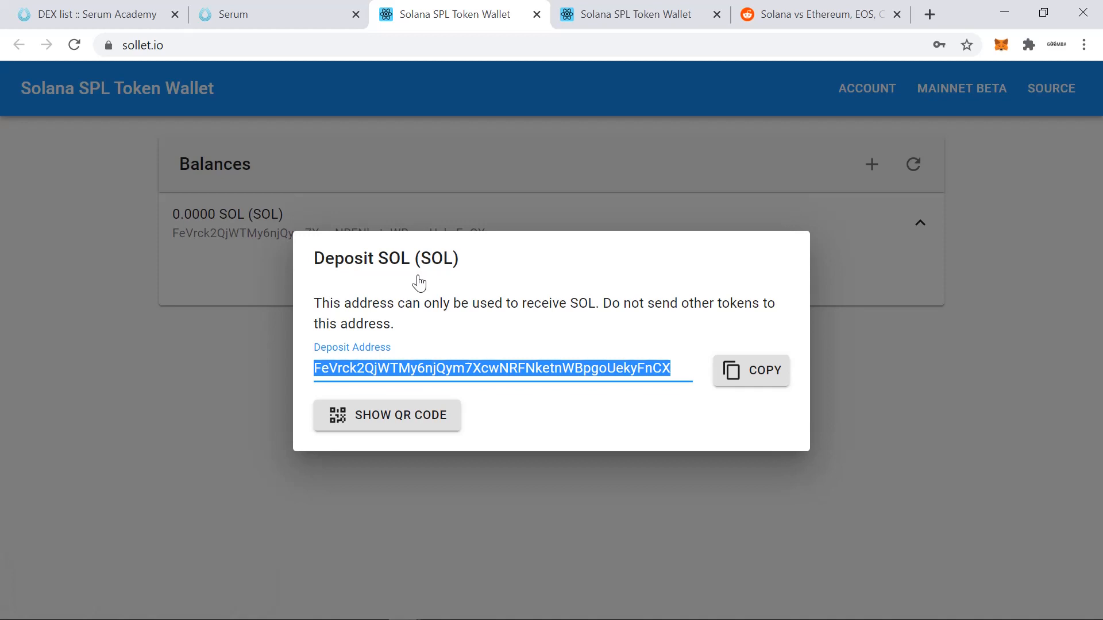
{"action": "mouse_move", "coordinate": [495, 384]}
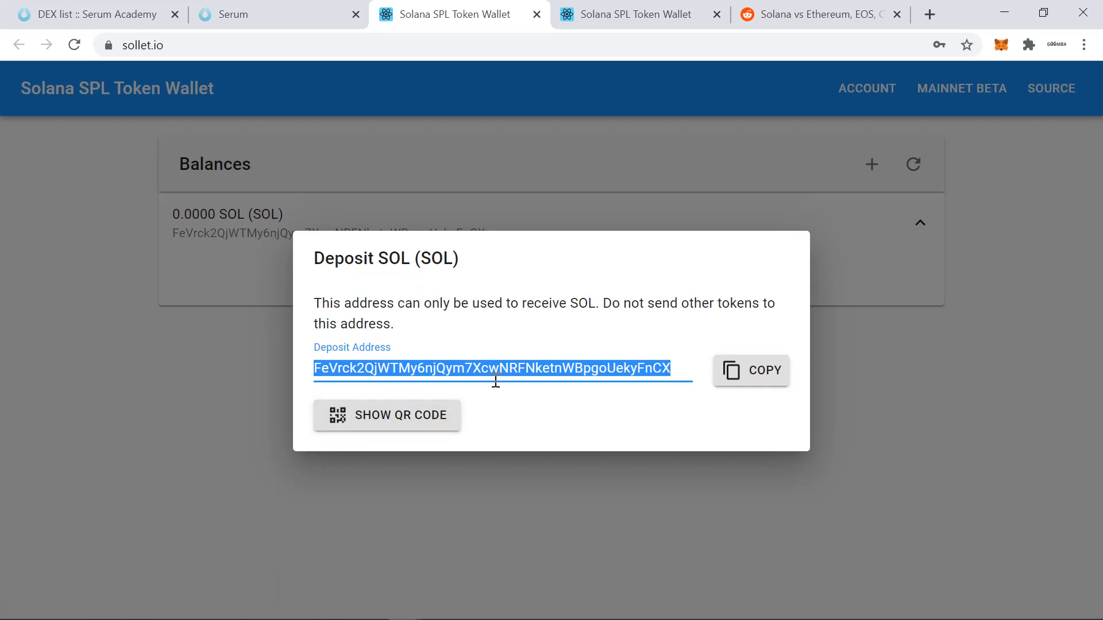
{"action": "left_click", "coordinate": [386, 415]}
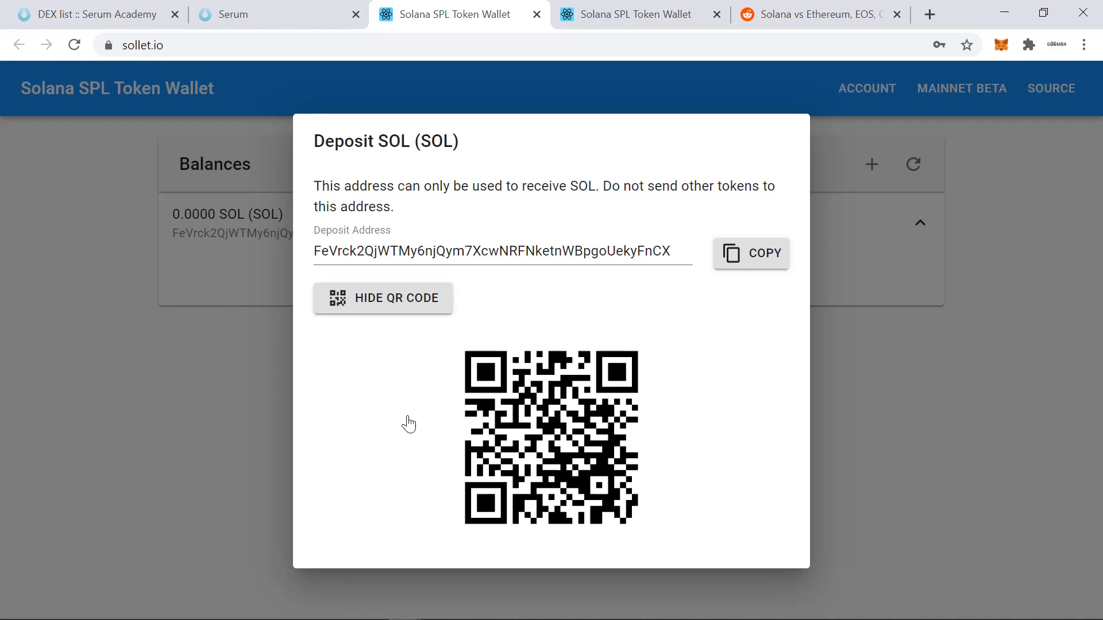
{"action": "mouse_move", "coordinate": [436, 412]}
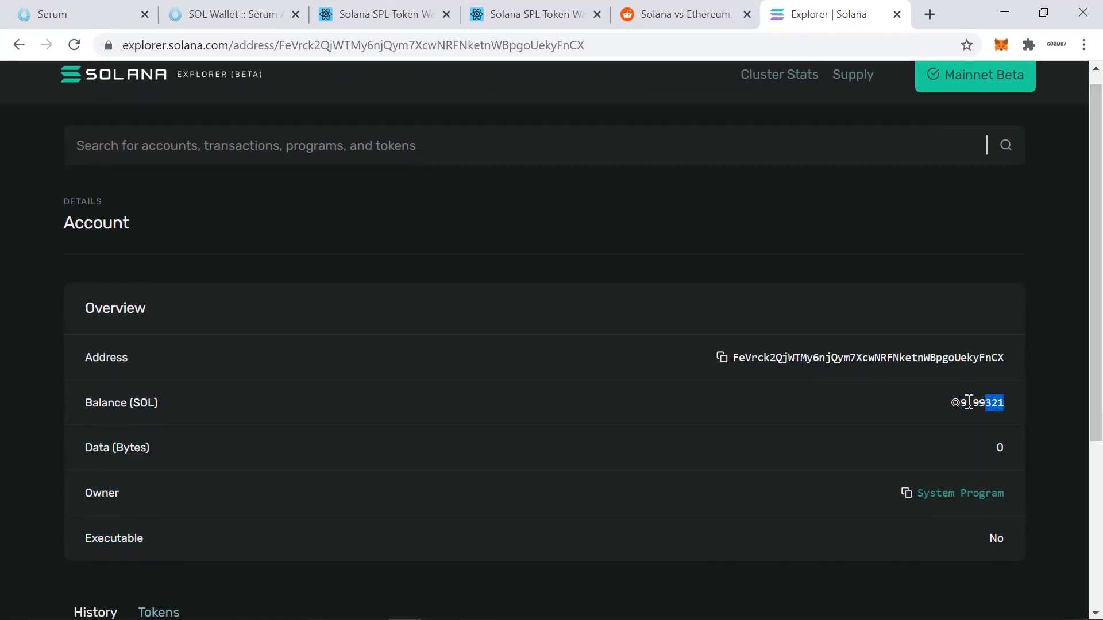
{"action": "scroll", "scroll_direction": "down", "scroll_amount": 3}
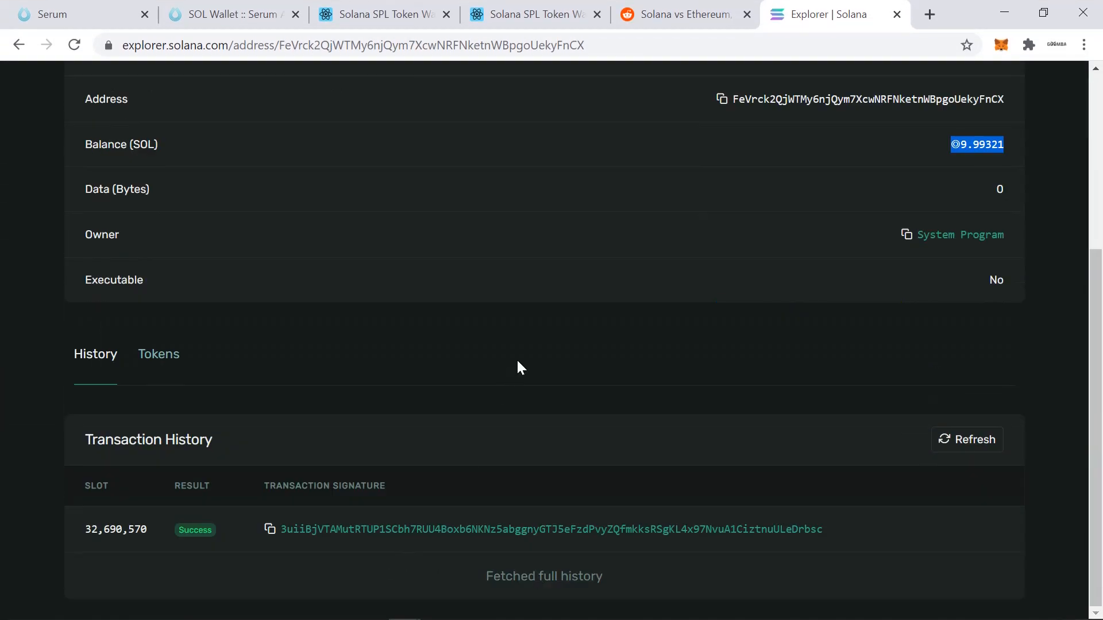
{"action": "left_click", "coordinate": [225, 15]}
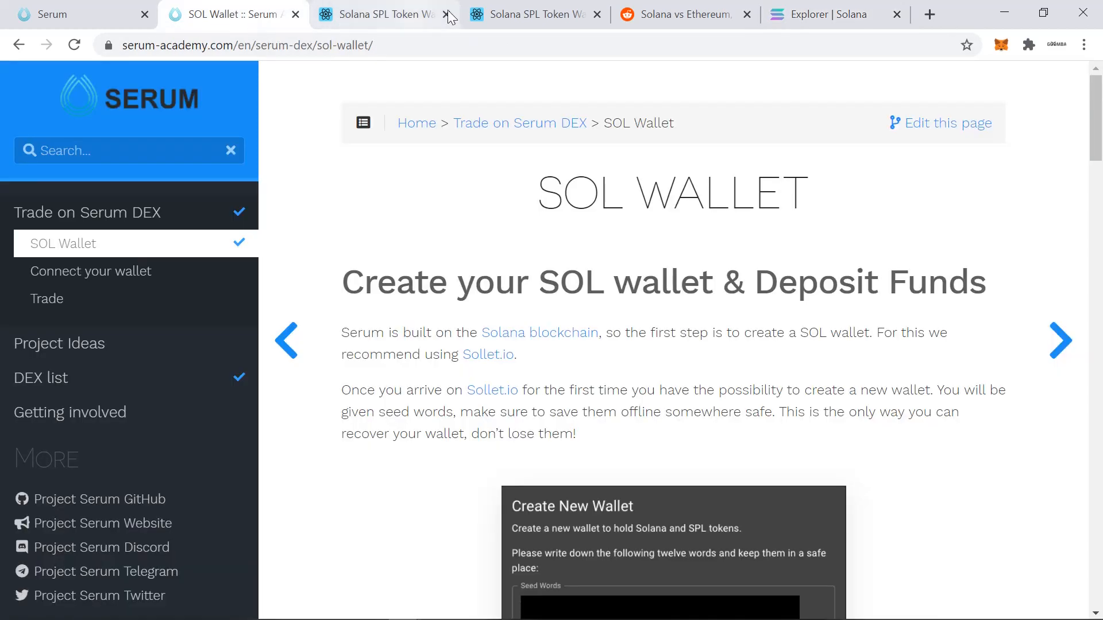
Add a Wrapped USDT token account to the Sollet wallet from the Add Token dialog
{"action": "left_click", "coordinate": [379, 14]}
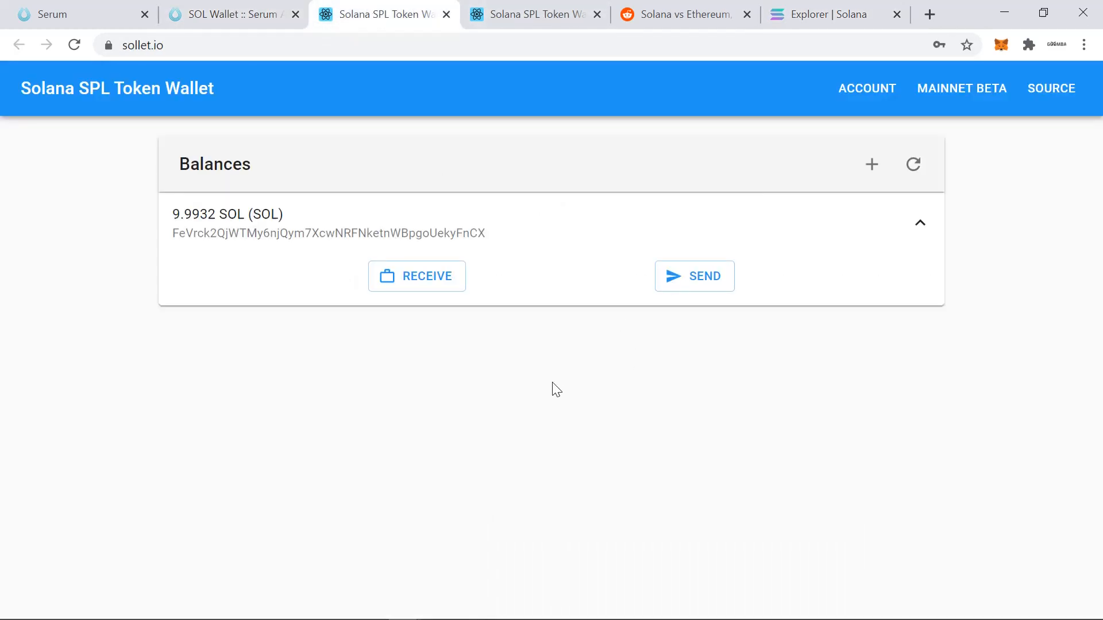
{"action": "mouse_move", "coordinate": [872, 165]}
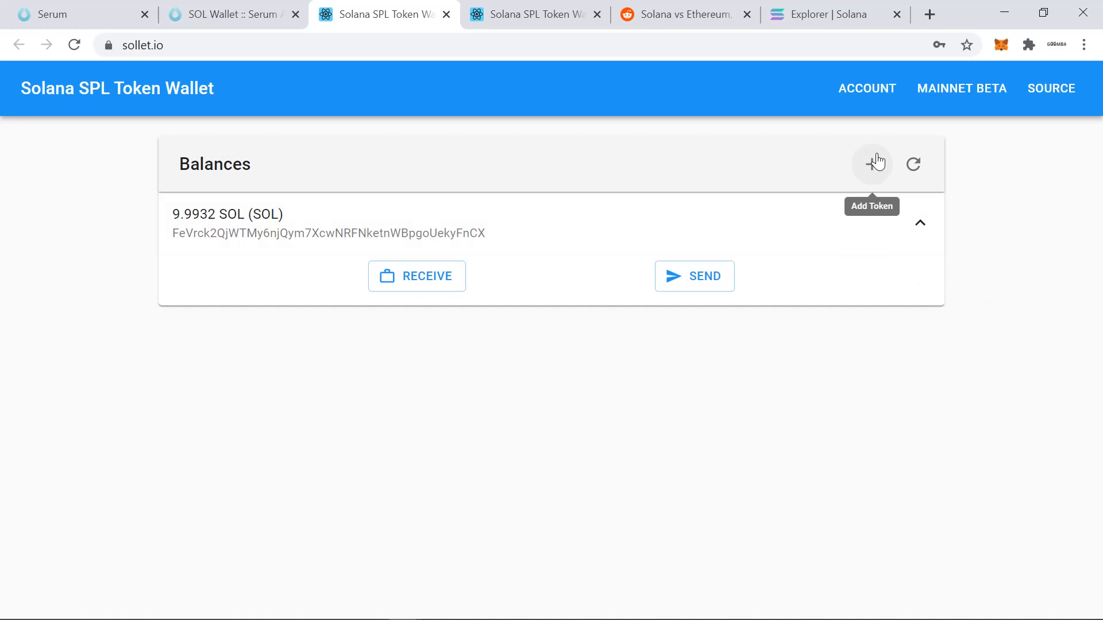
{"action": "left_click", "coordinate": [870, 163]}
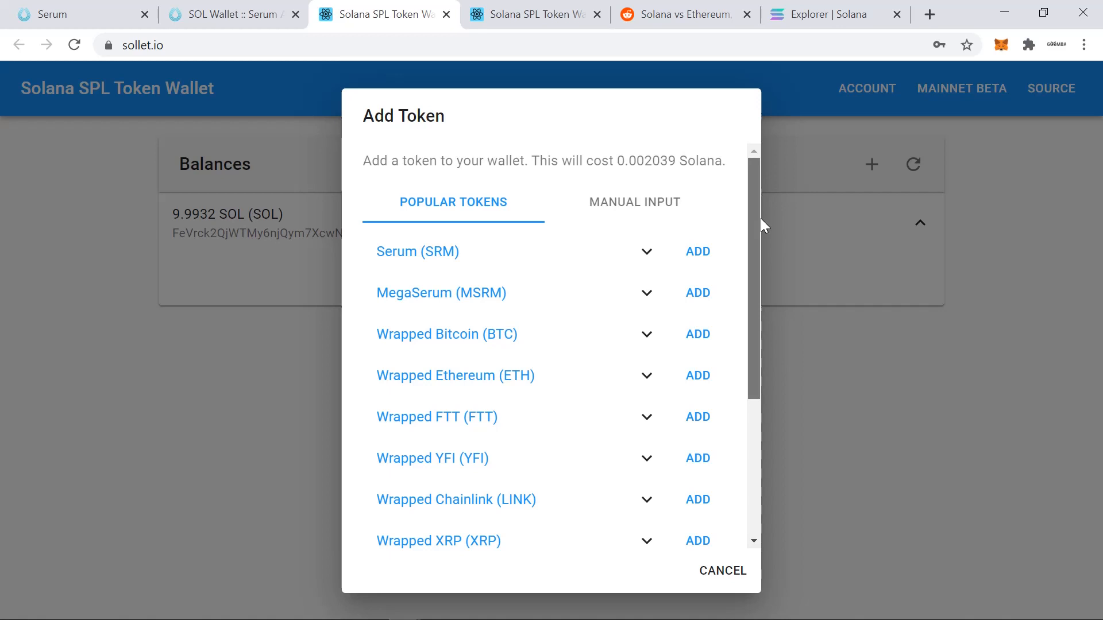
{"action": "scroll", "scroll_direction": "down", "scroll_amount": 3}
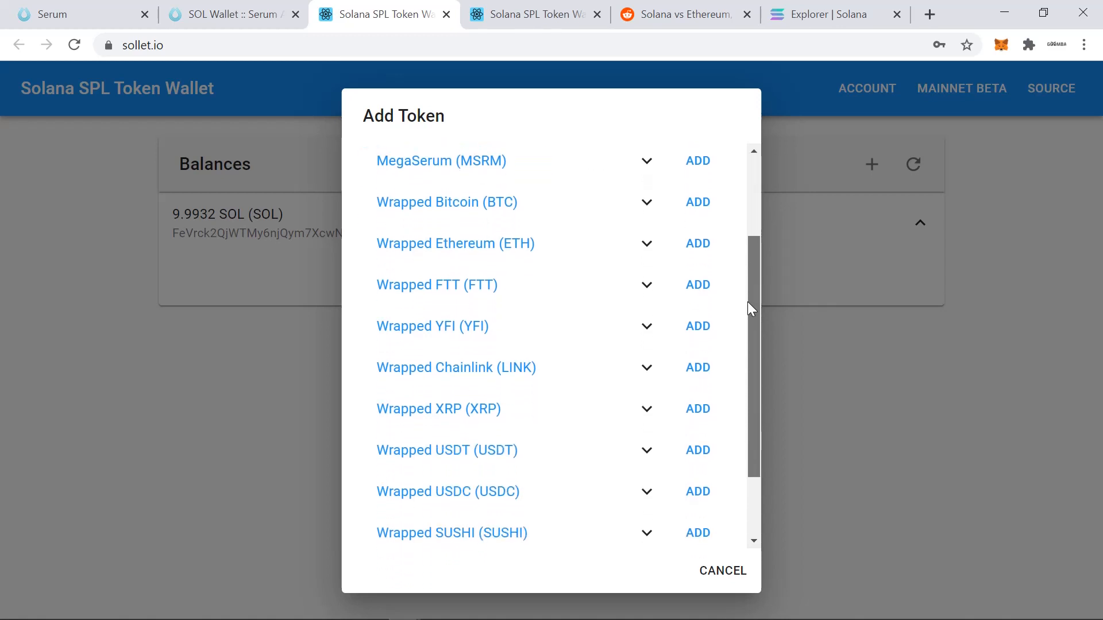
{"action": "scroll", "scroll_direction": "down", "scroll_amount": 3}
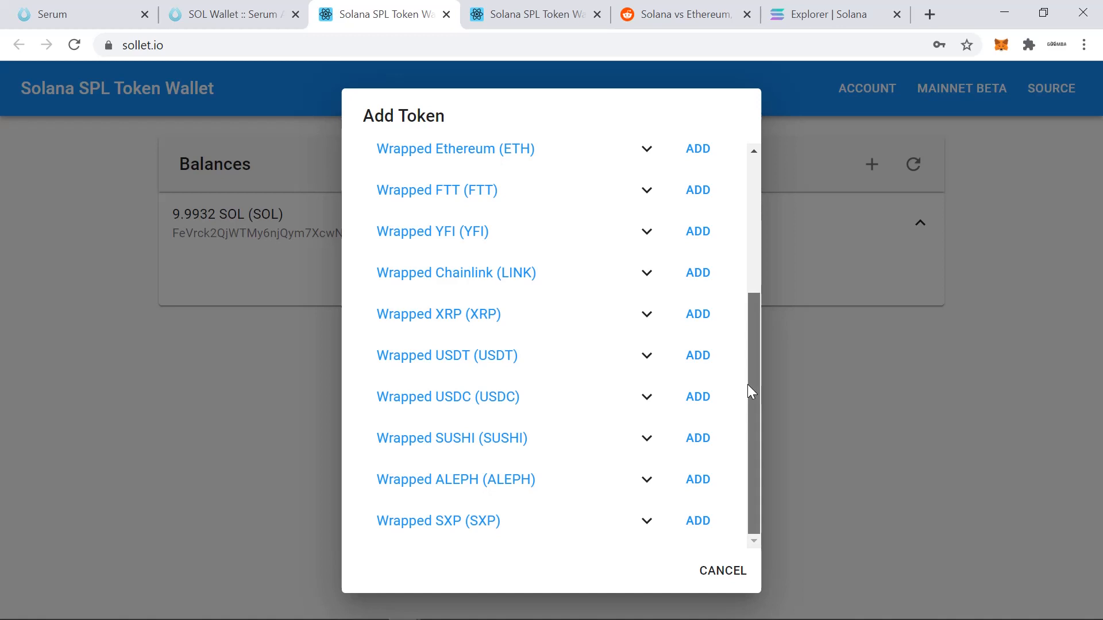
{"action": "mouse_move", "coordinate": [718, 386]}
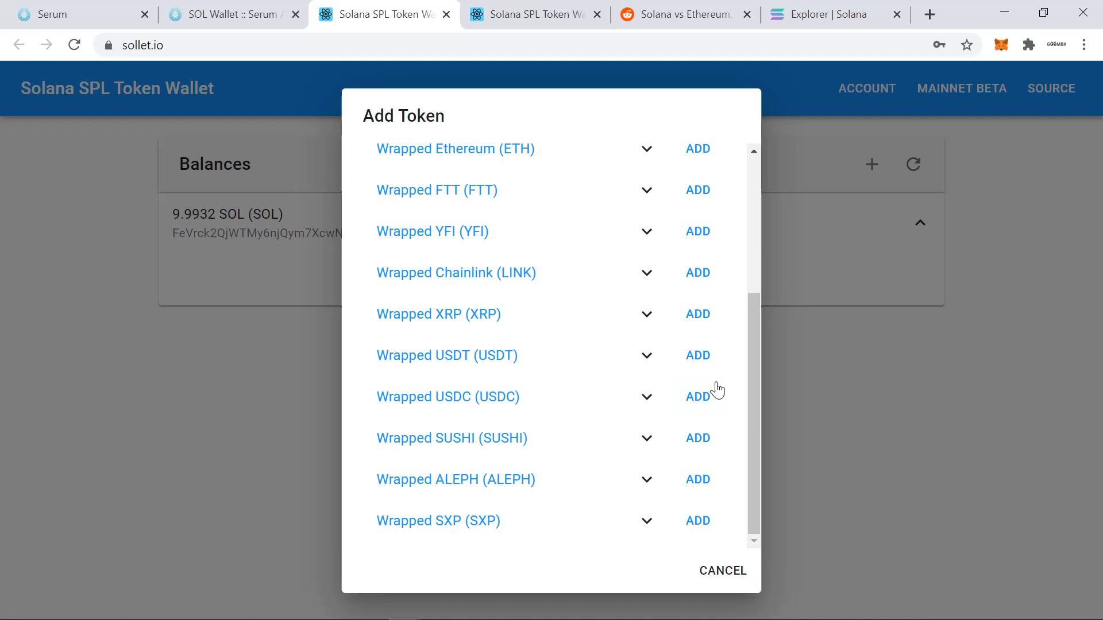
{"action": "mouse_move", "coordinate": [647, 365]}
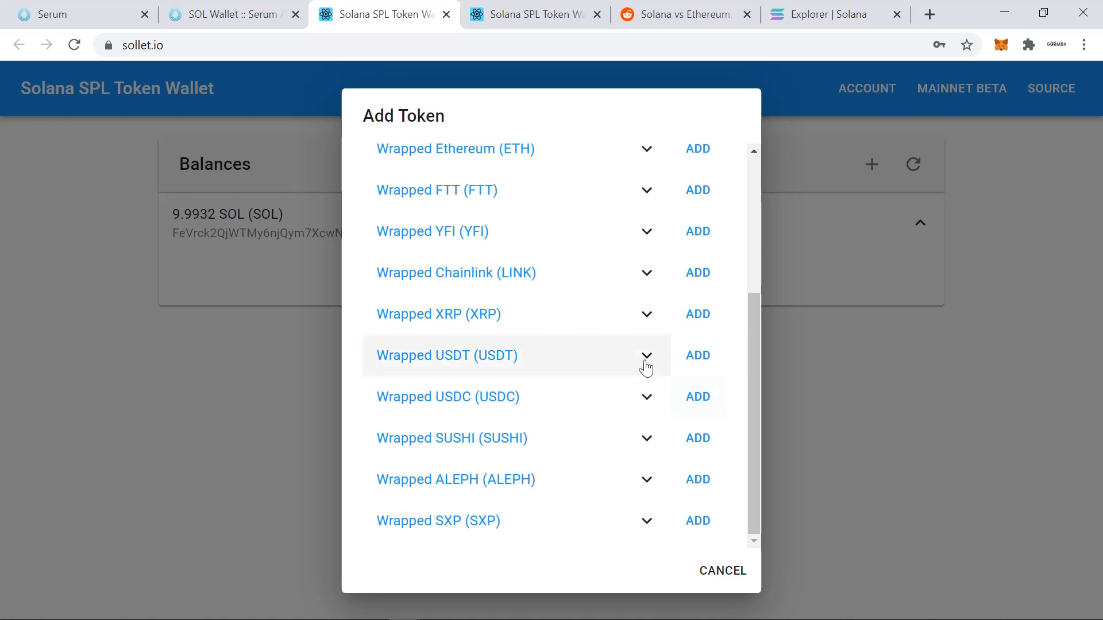
{"action": "left_click", "coordinate": [647, 356]}
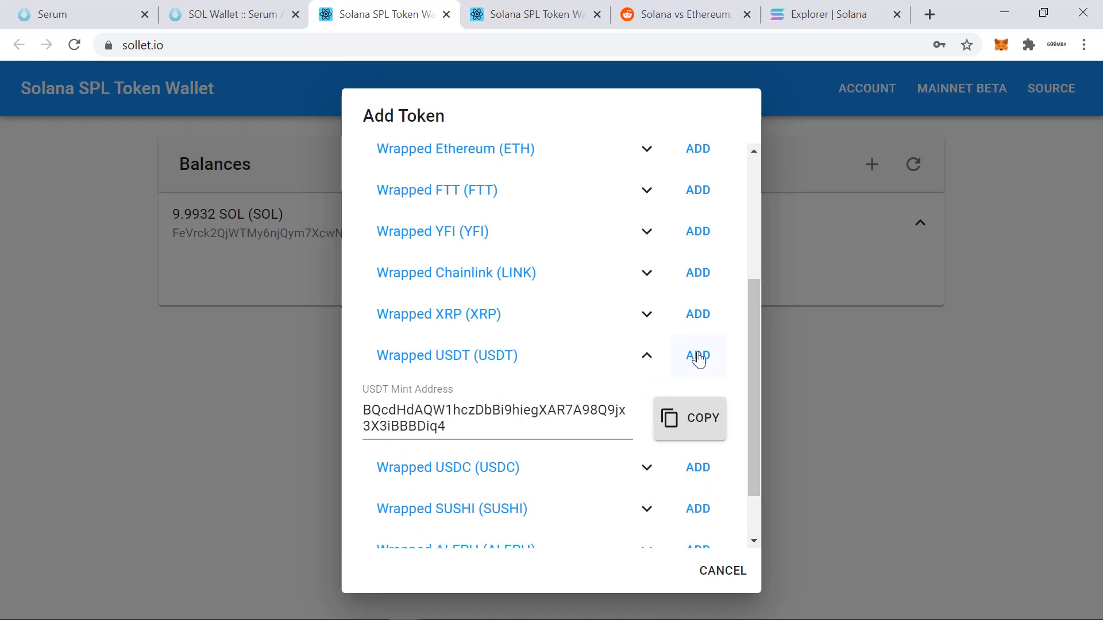
{"action": "left_click", "coordinate": [699, 356]}
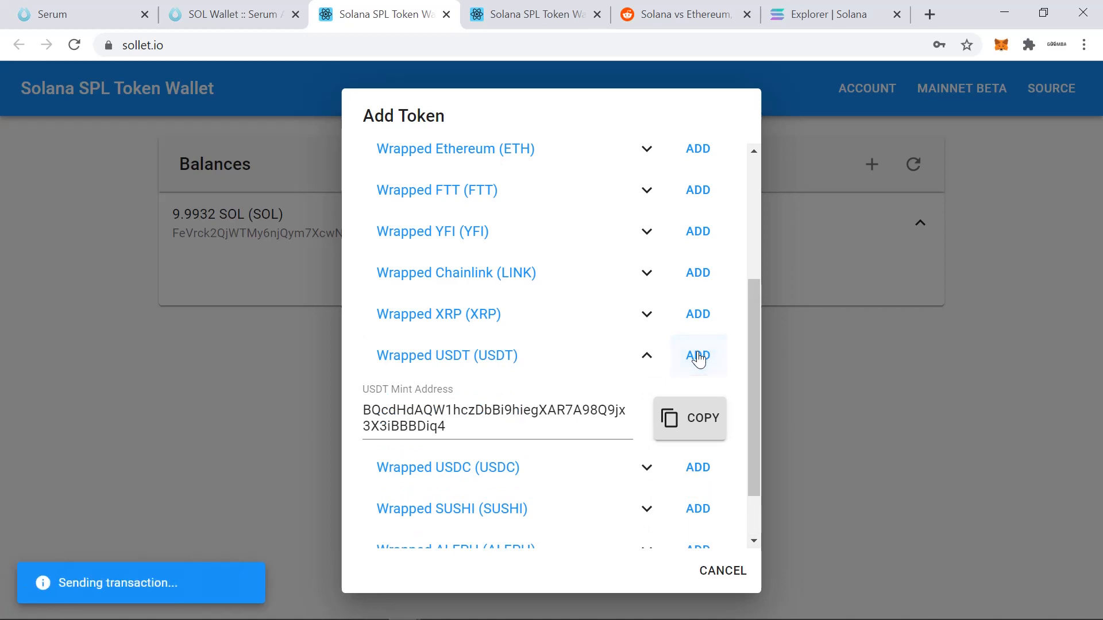
{"action": "left_click", "coordinate": [698, 356]}
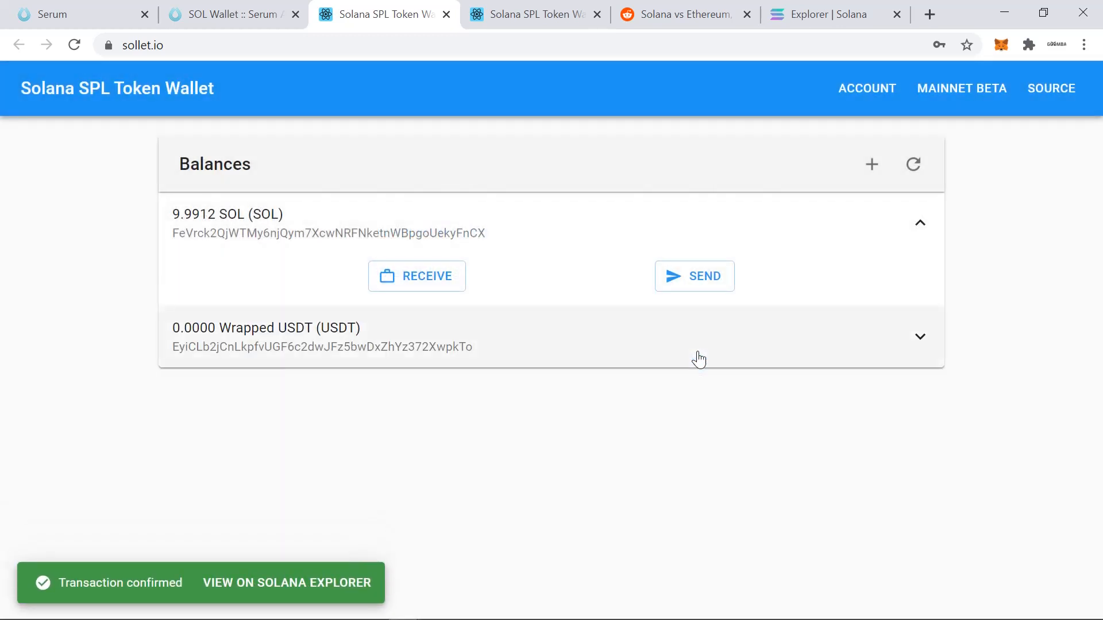
{"action": "mouse_move", "coordinate": [678, 355]}
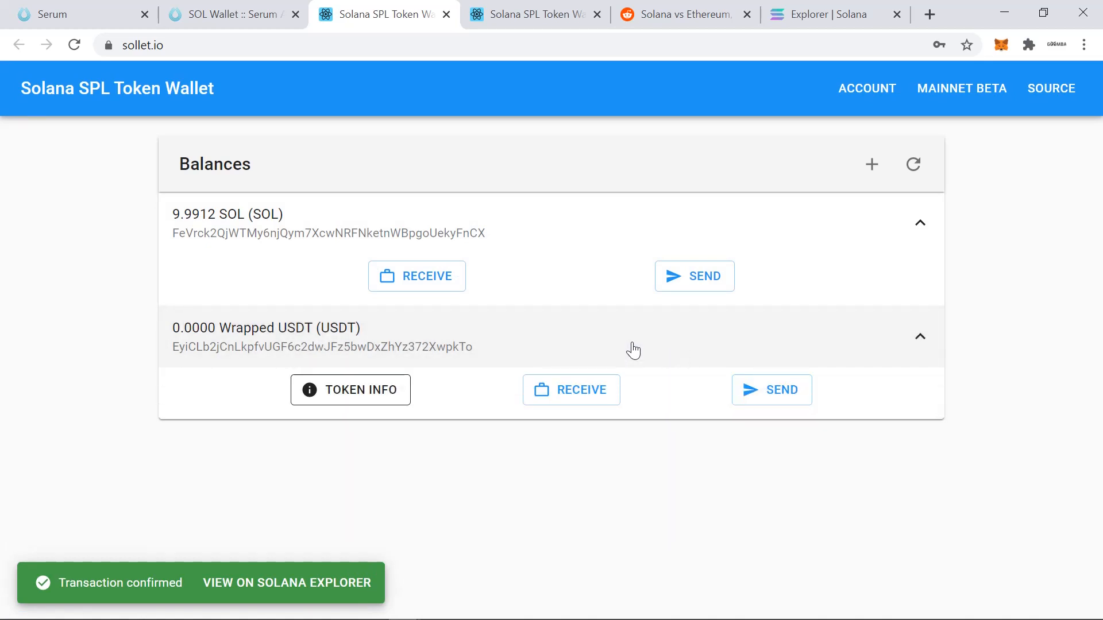
{"action": "left_click", "coordinate": [571, 391]}
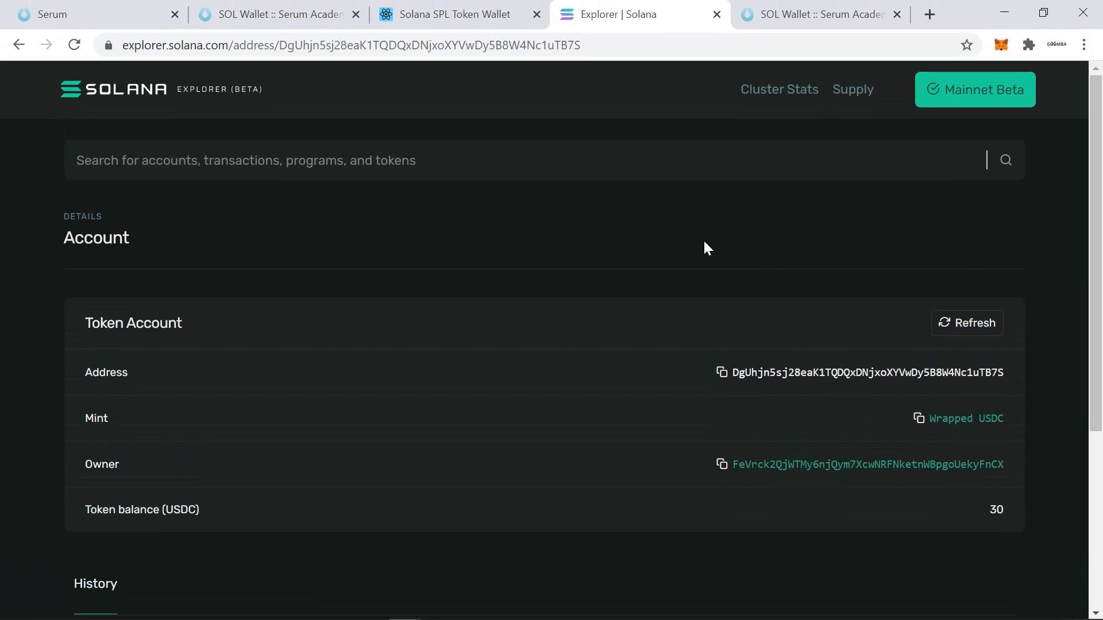
{"action": "mouse_move", "coordinate": [992, 385]}
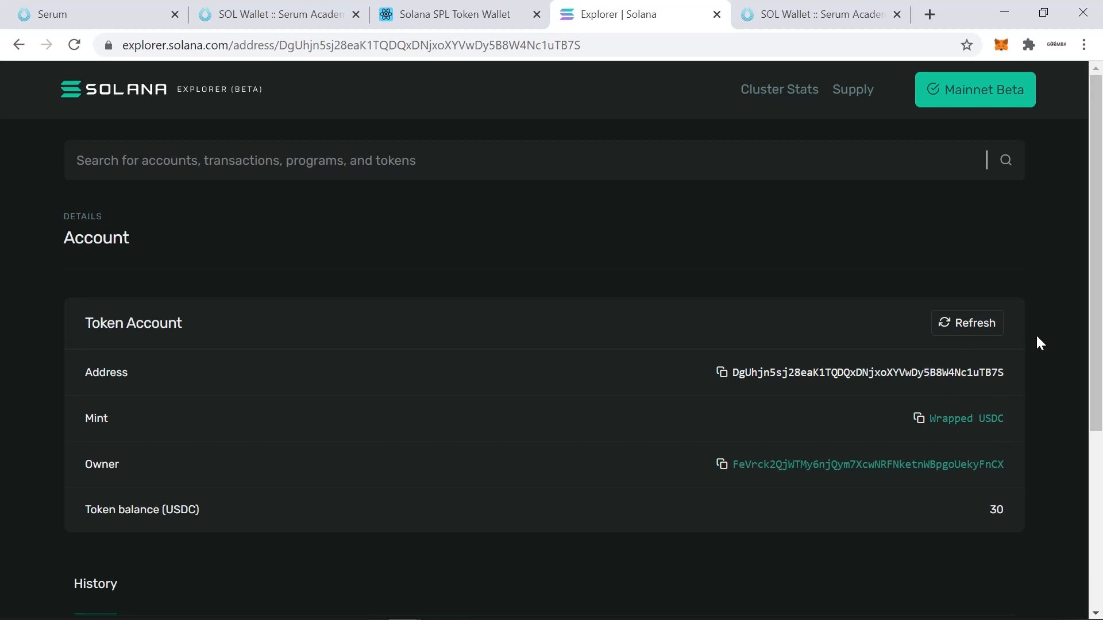
Check the 30 USDC balance in Solana Explorer and return to the Sollet balances list
{"action": "scroll", "scroll_direction": "down", "scroll_amount": 3}
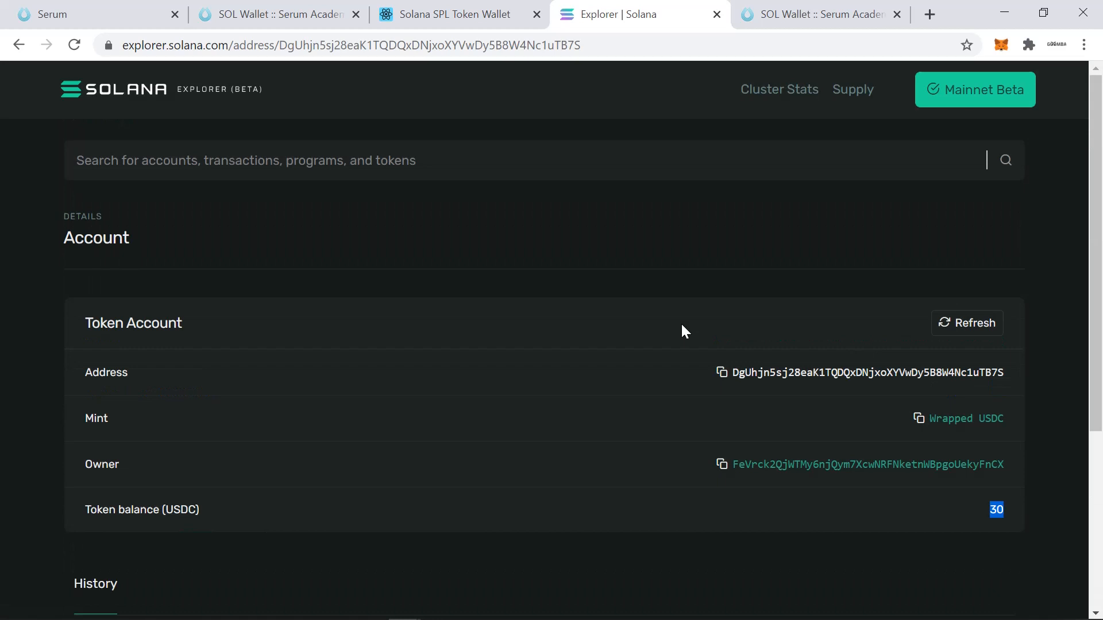
{"action": "left_click", "coordinate": [455, 15]}
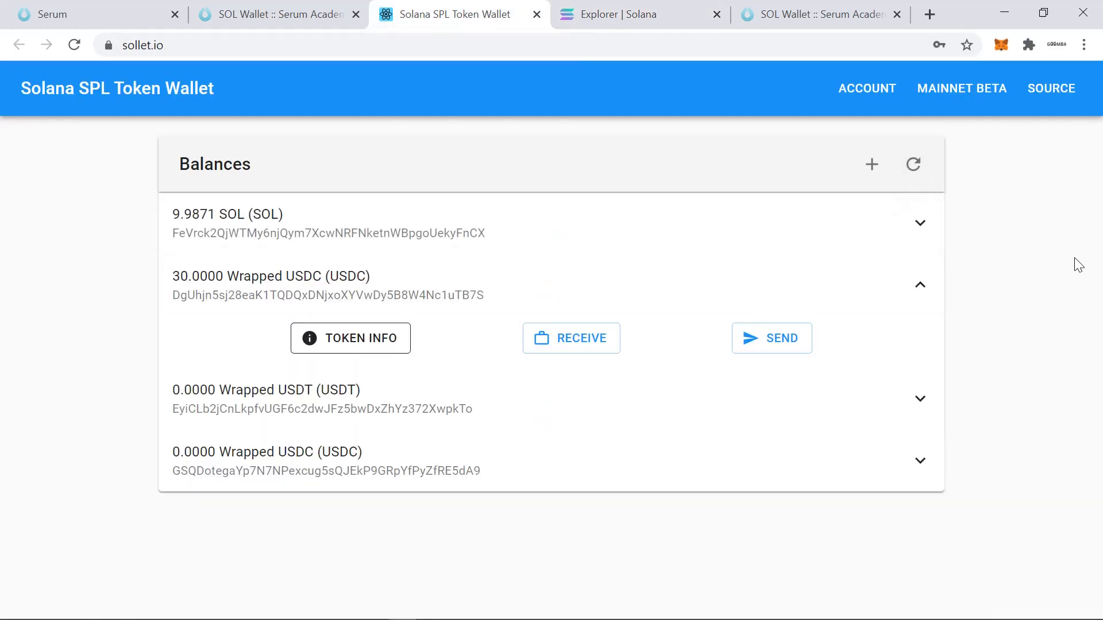
{"action": "left_click", "coordinate": [920, 285]}
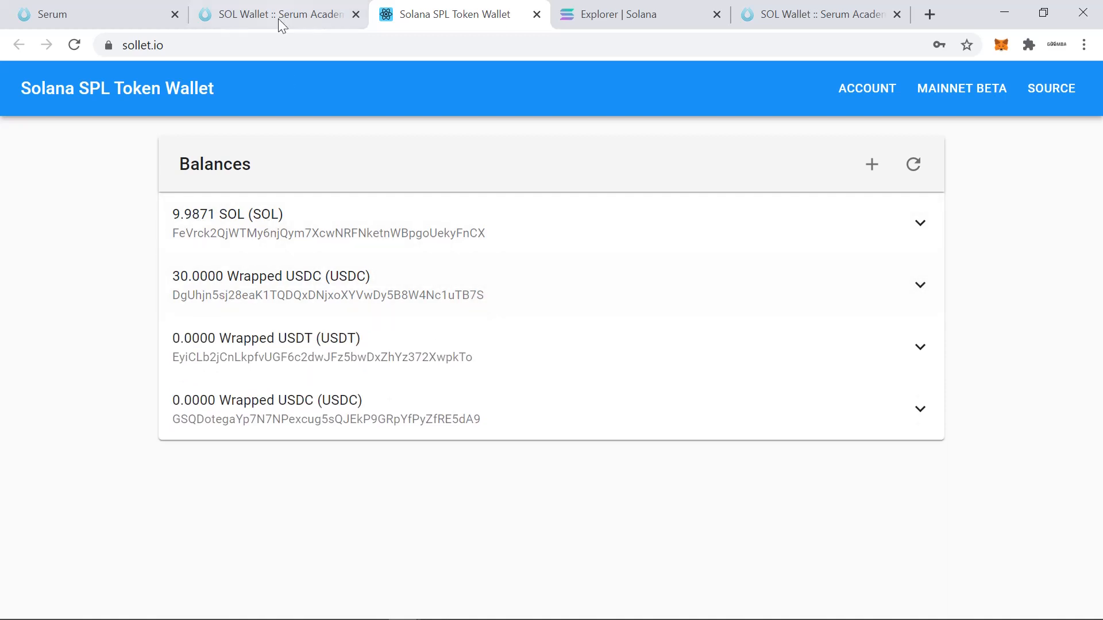
Switch Serum DEX from SRM/USDT to the SOL/USDC market
{"action": "left_click", "coordinate": [52, 15]}
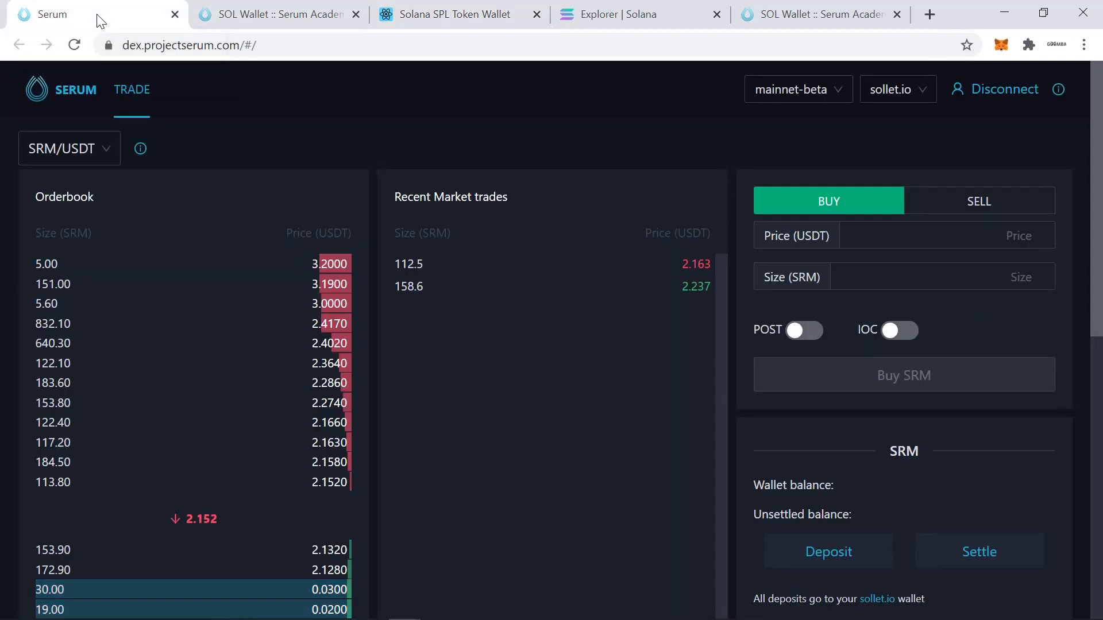
{"action": "scroll", "scroll_direction": "down", "scroll_amount": 3}
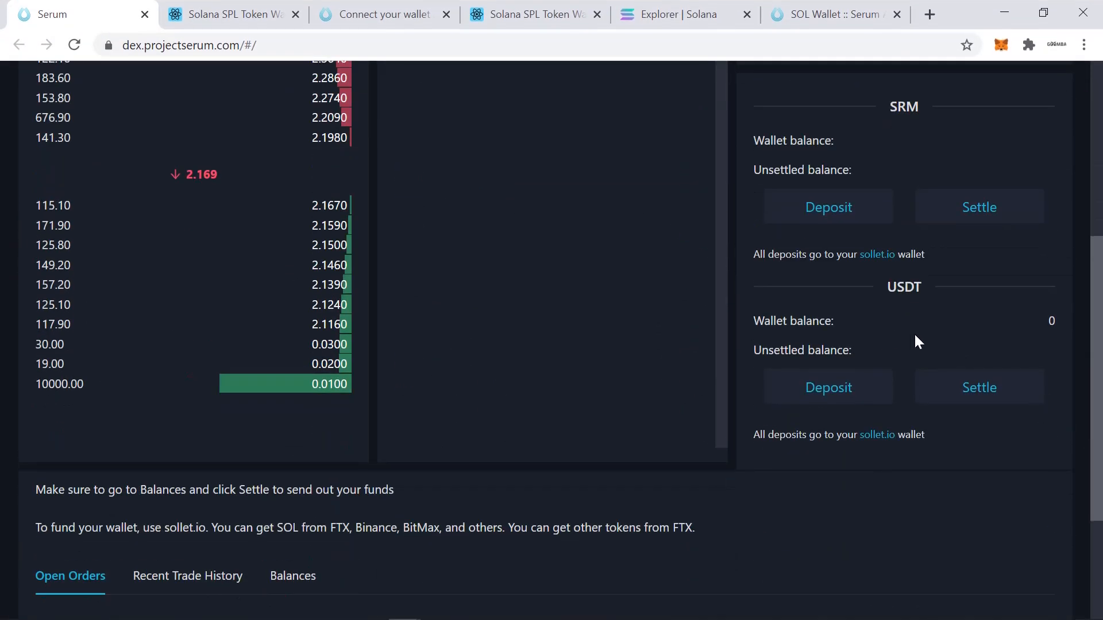
{"action": "mouse_move", "coordinate": [1020, 353]}
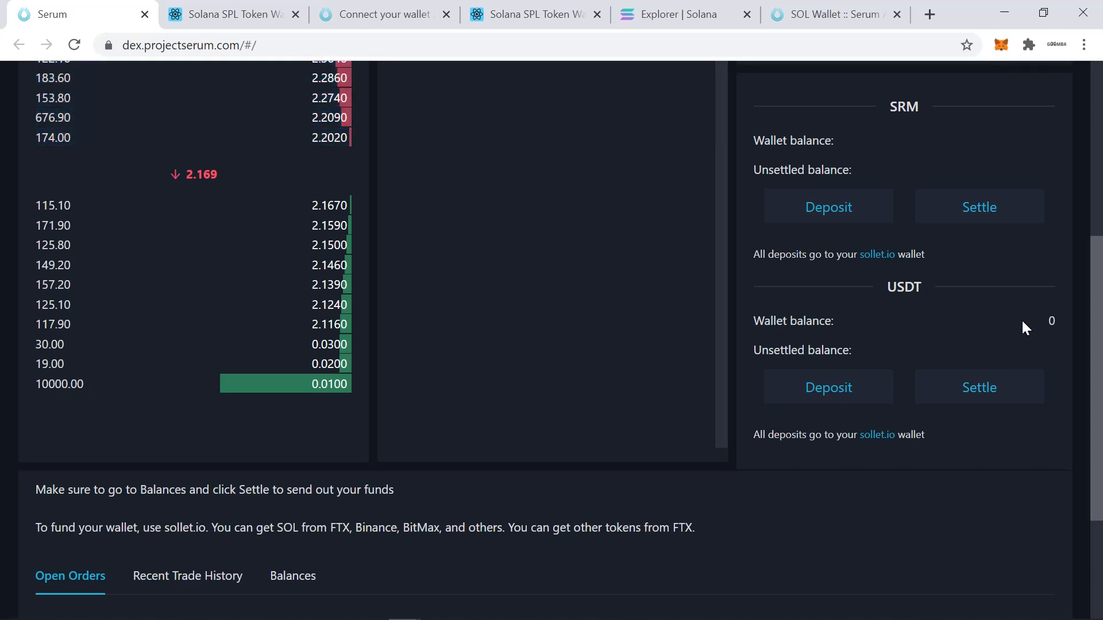
{"action": "scroll", "scroll_direction": "up", "scroll_amount": 3}
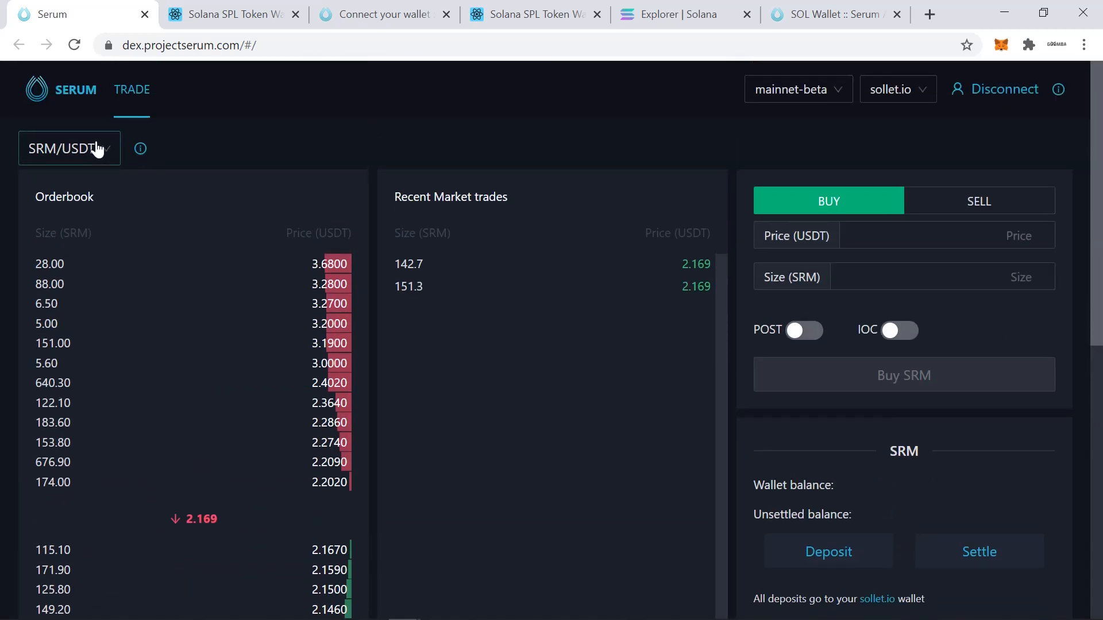
{"action": "left_click", "coordinate": [69, 149]}
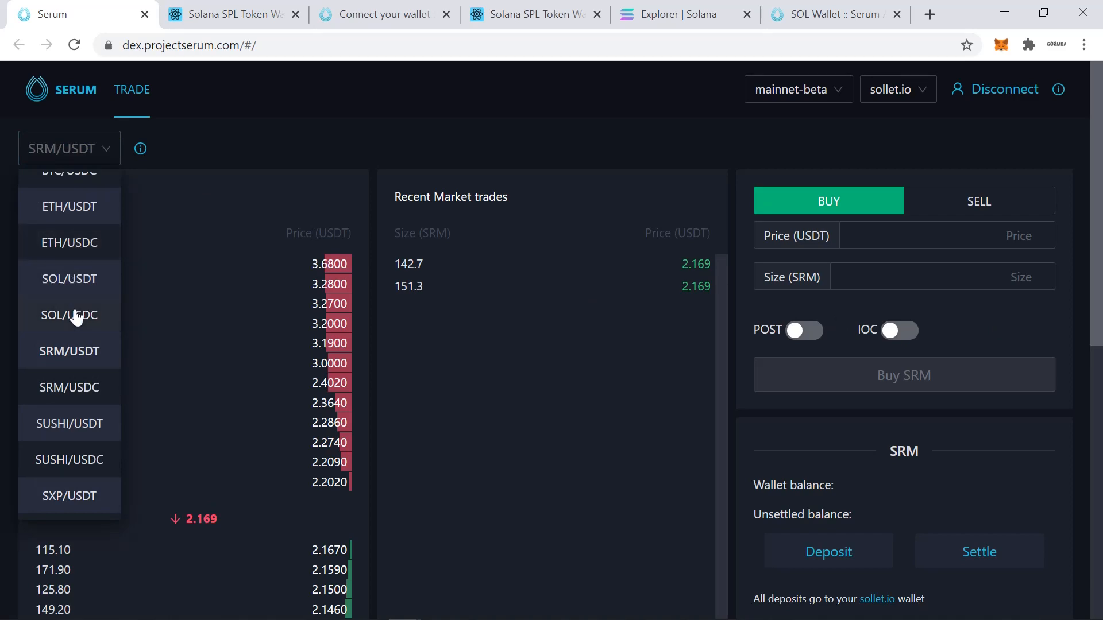
{"action": "left_click", "coordinate": [69, 315]}
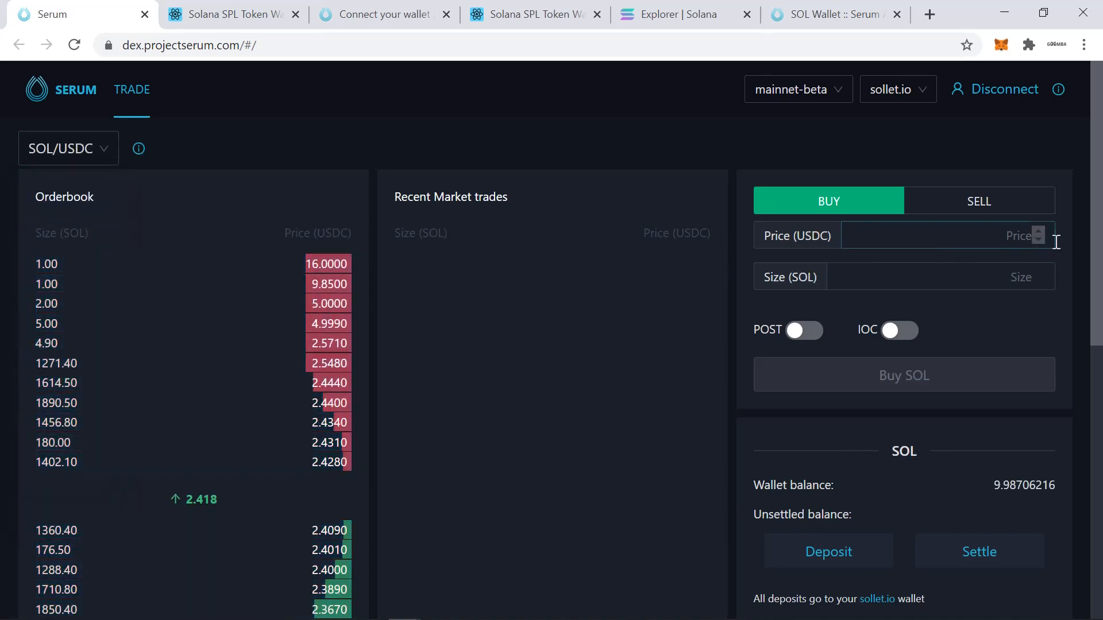
{"action": "scroll", "scroll_direction": "down", "scroll_amount": 3}
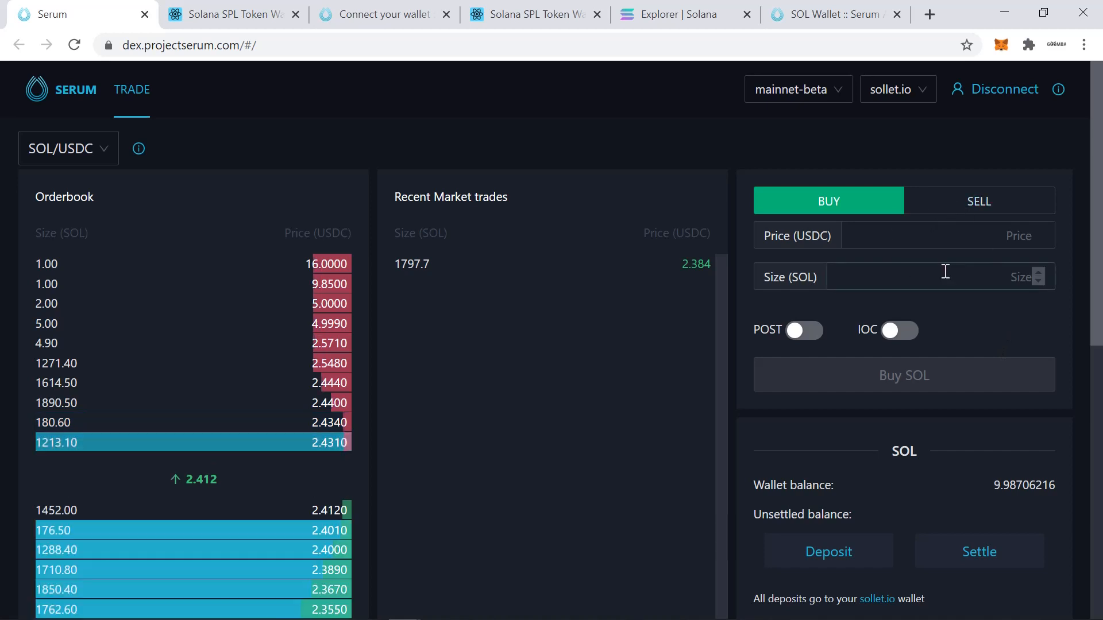
{"action": "mouse_move", "coordinate": [210, 471]}
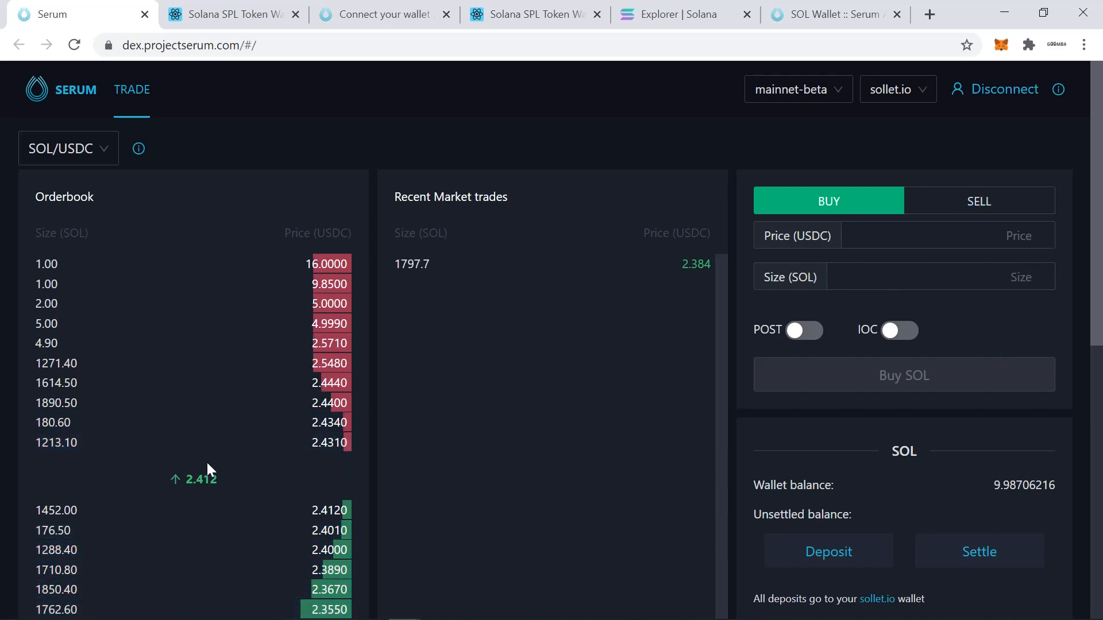
{"action": "mouse_move", "coordinate": [253, 497]}
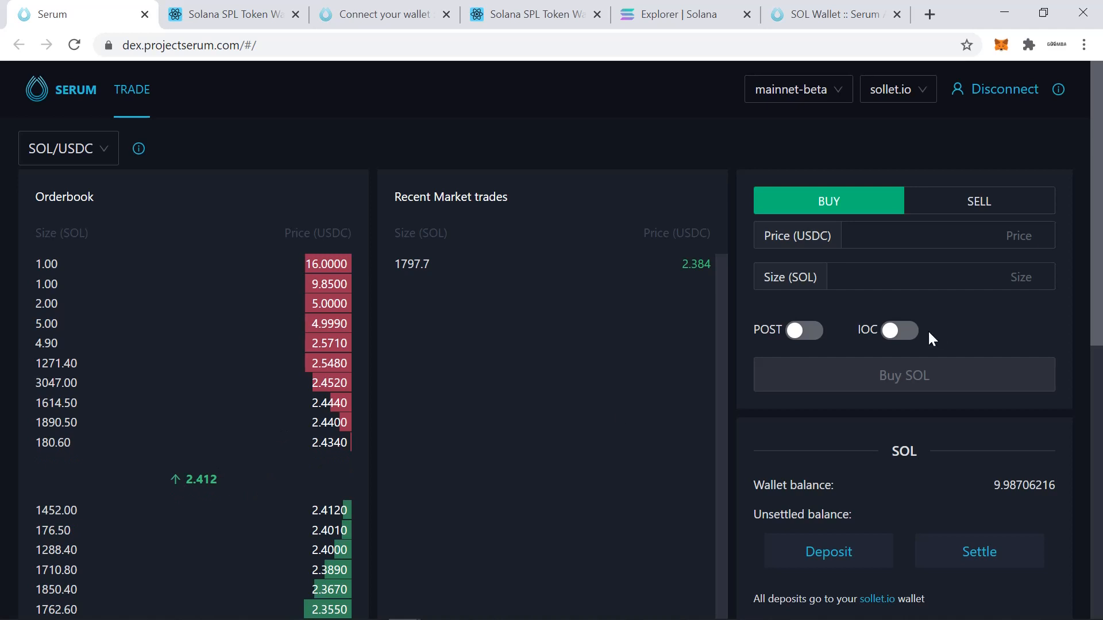
Fill in a buy order for 5 SOL at 2.424 USDC and submit it, then check the balances
{"action": "left_click", "coordinate": [946, 236]}
{"action": "type", "text": "2.412"}
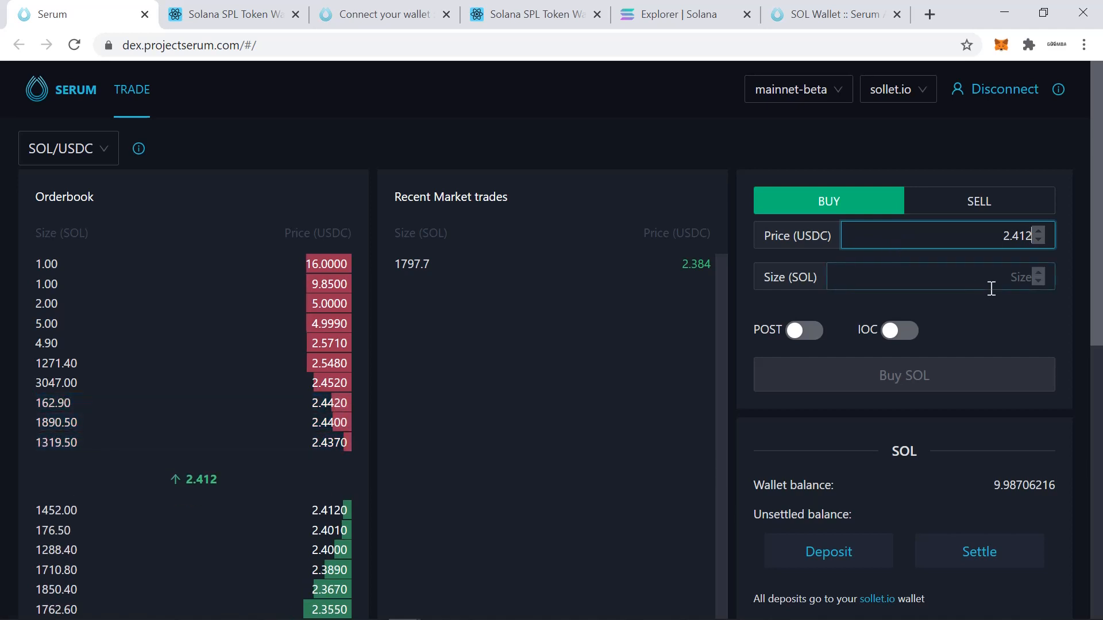
{"action": "left_click", "coordinate": [940, 276]}
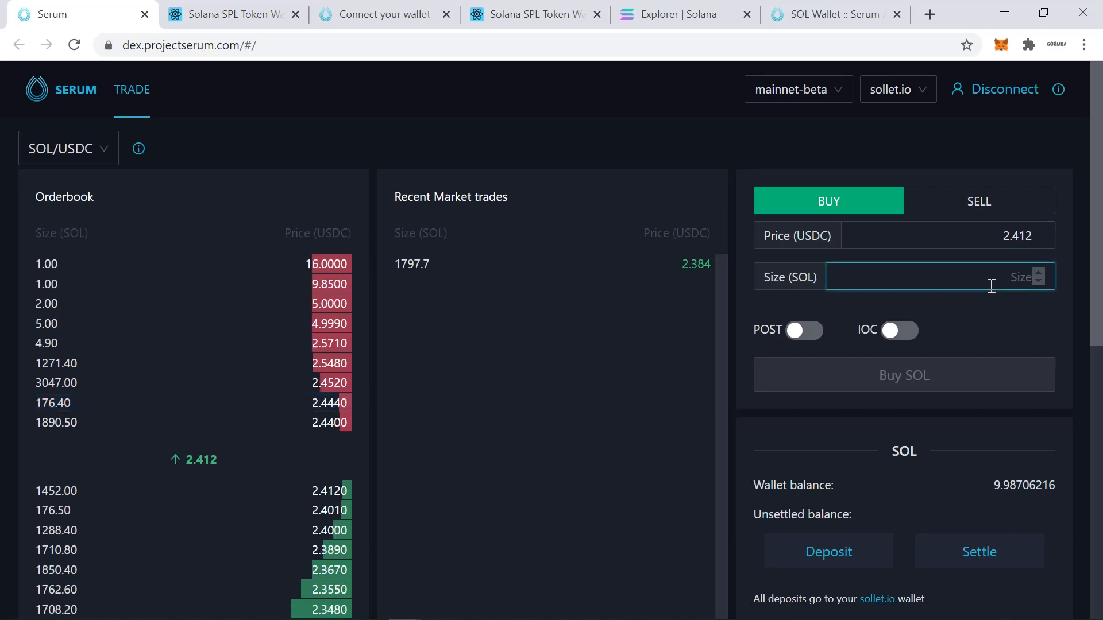
{"action": "type", "text": "0.1"}
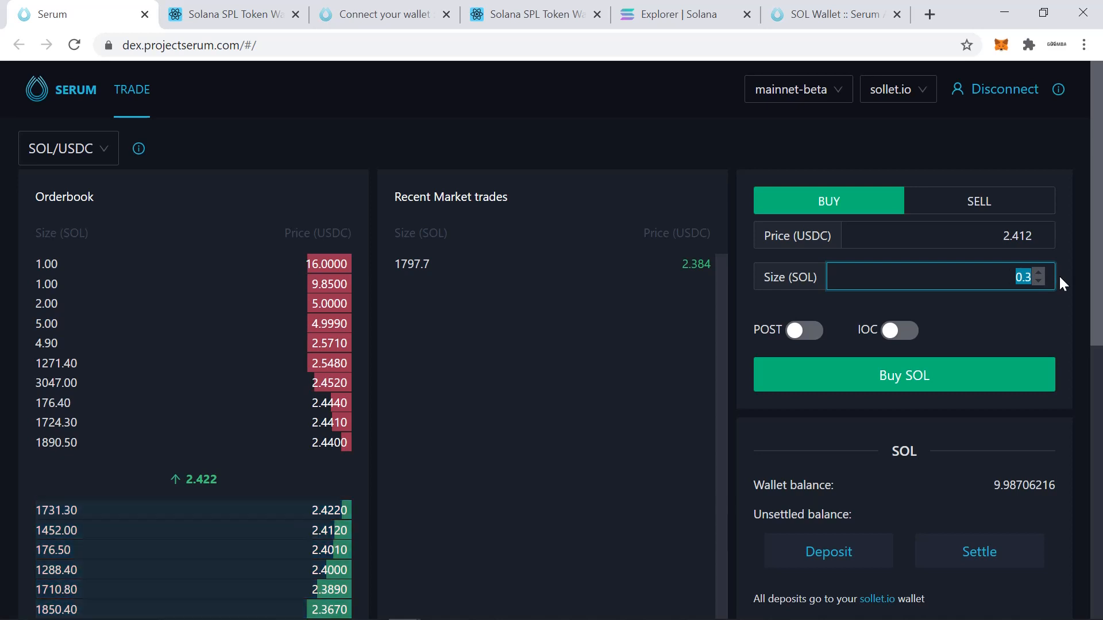
{"action": "type", "text": "5"}
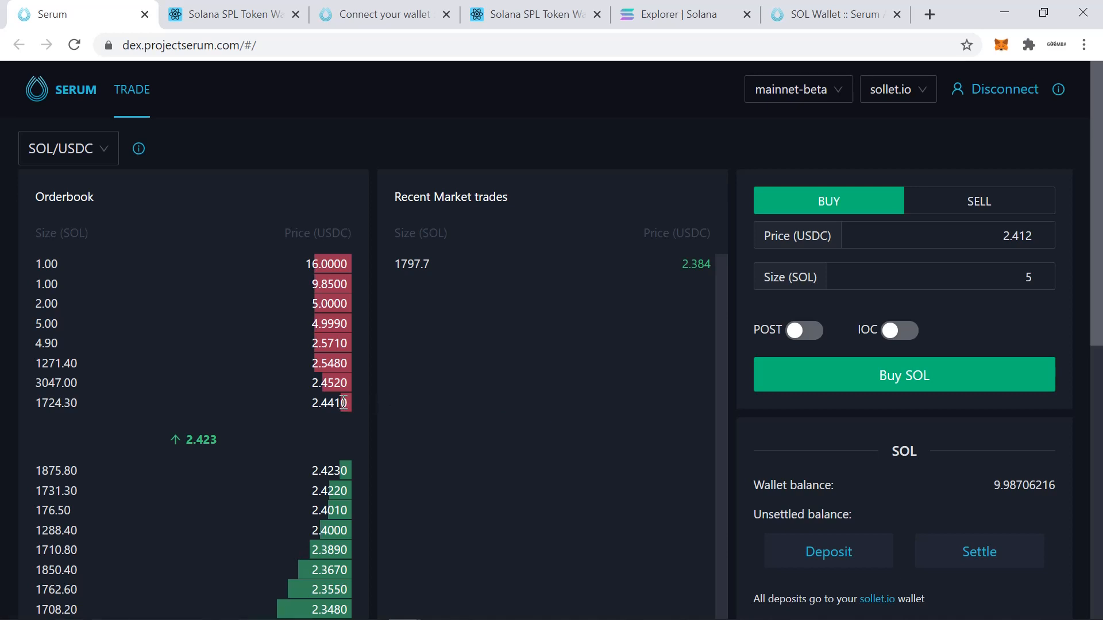
{"action": "mouse_move", "coordinate": [280, 441]}
{"action": "type", "text": "2.424"}
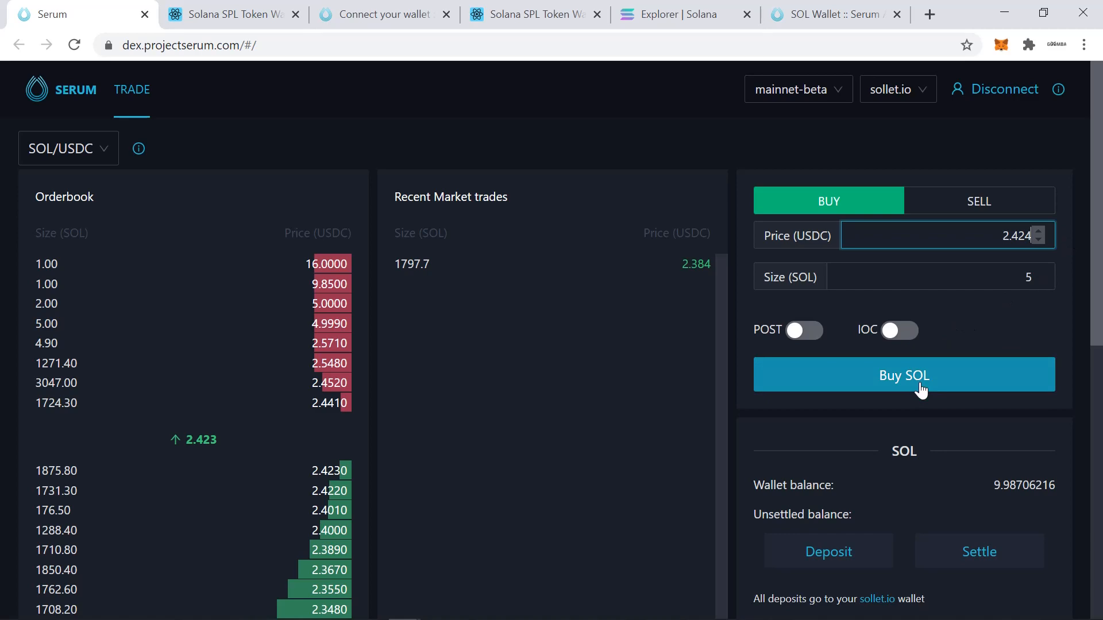
{"action": "left_click", "coordinate": [904, 375]}
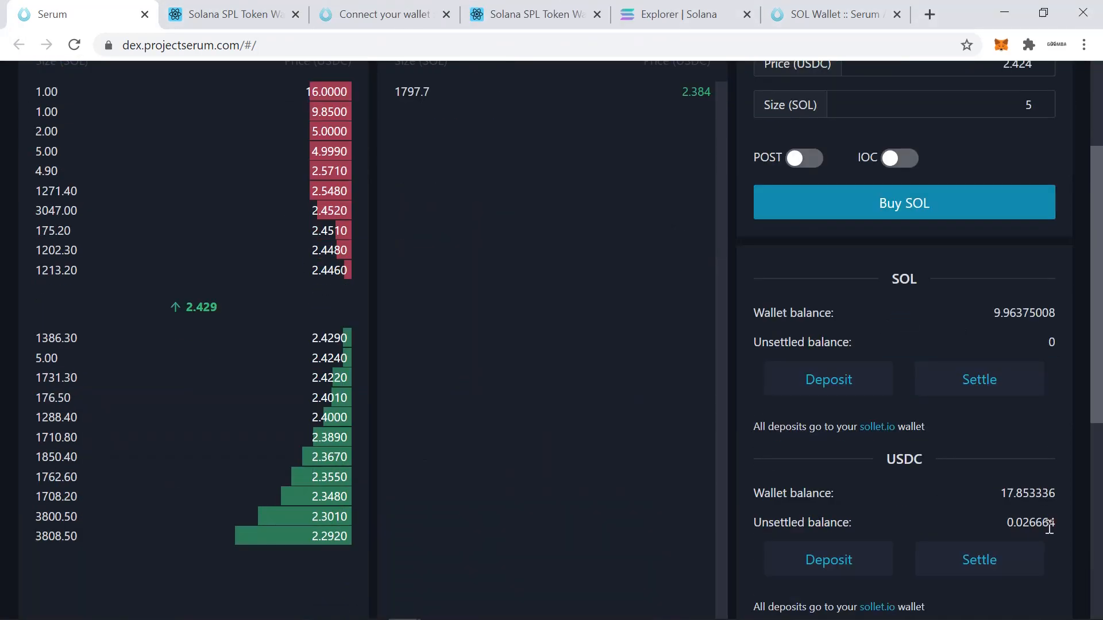
{"action": "scroll", "scroll_direction": "down", "scroll_amount": 3}
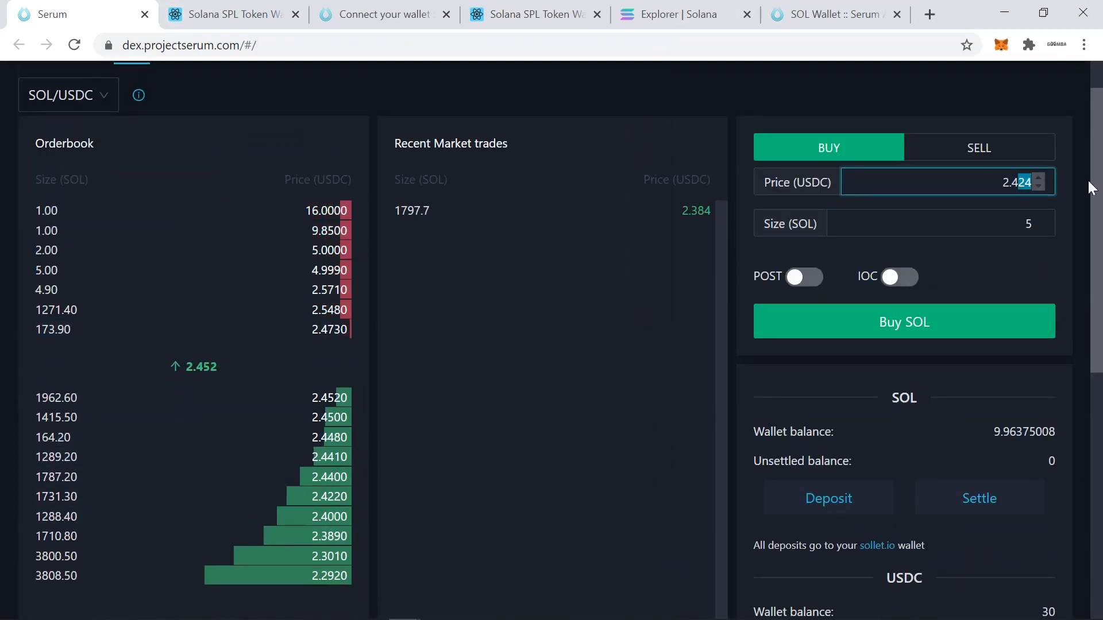
Submit the 5 SOL buy at 2.53 USDC and approve the transaction in Sollet, then view the filled trade
{"action": "left_click", "coordinate": [904, 322]}
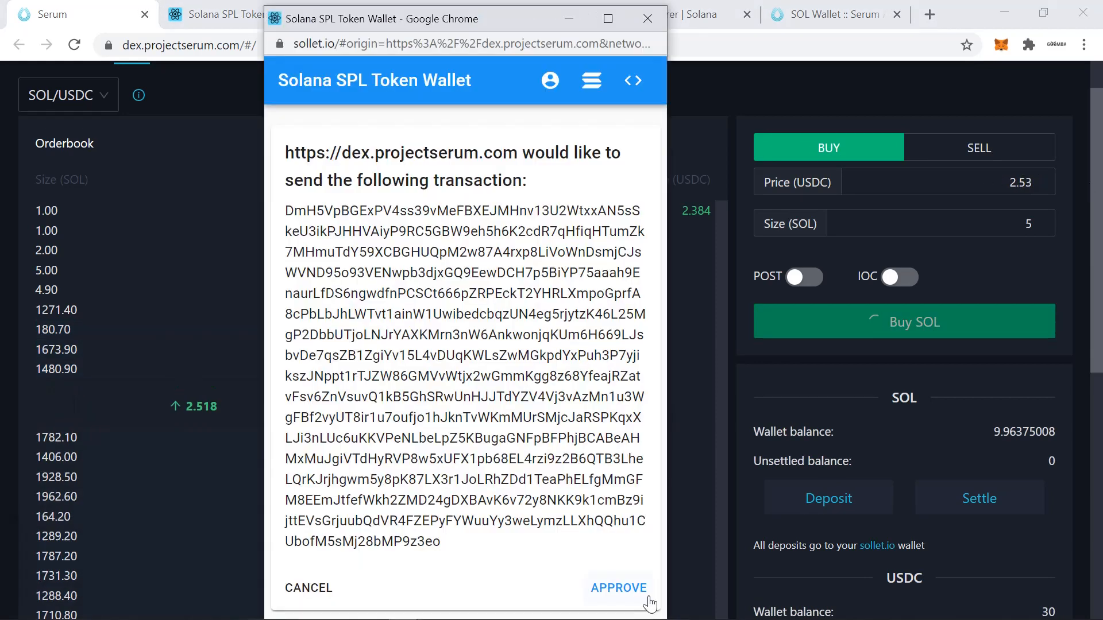
{"action": "left_click", "coordinate": [618, 589]}
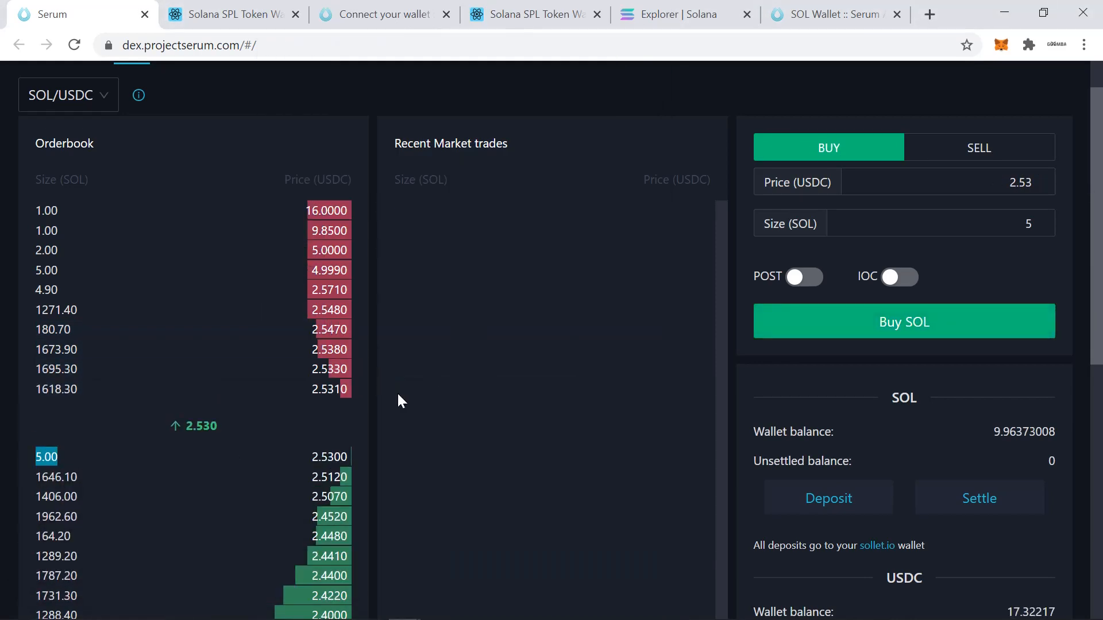
{"action": "scroll", "scroll_direction": "down", "scroll_amount": 3}
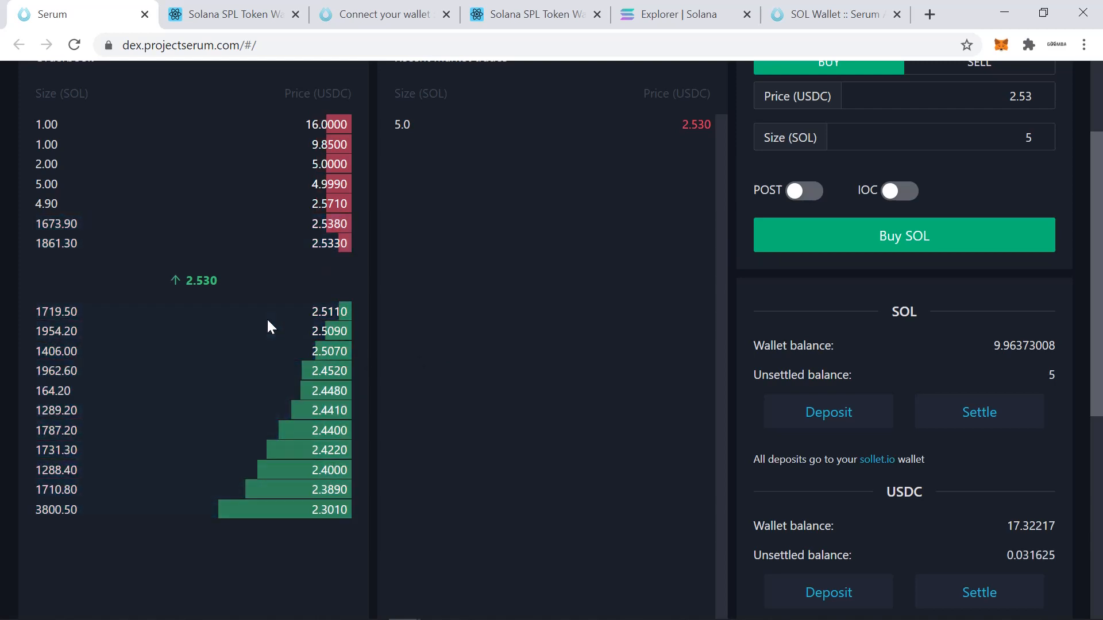
Settle the unsettled SOL and USDC funds from the Balances table
{"action": "scroll", "scroll_direction": "down", "scroll_amount": 3}
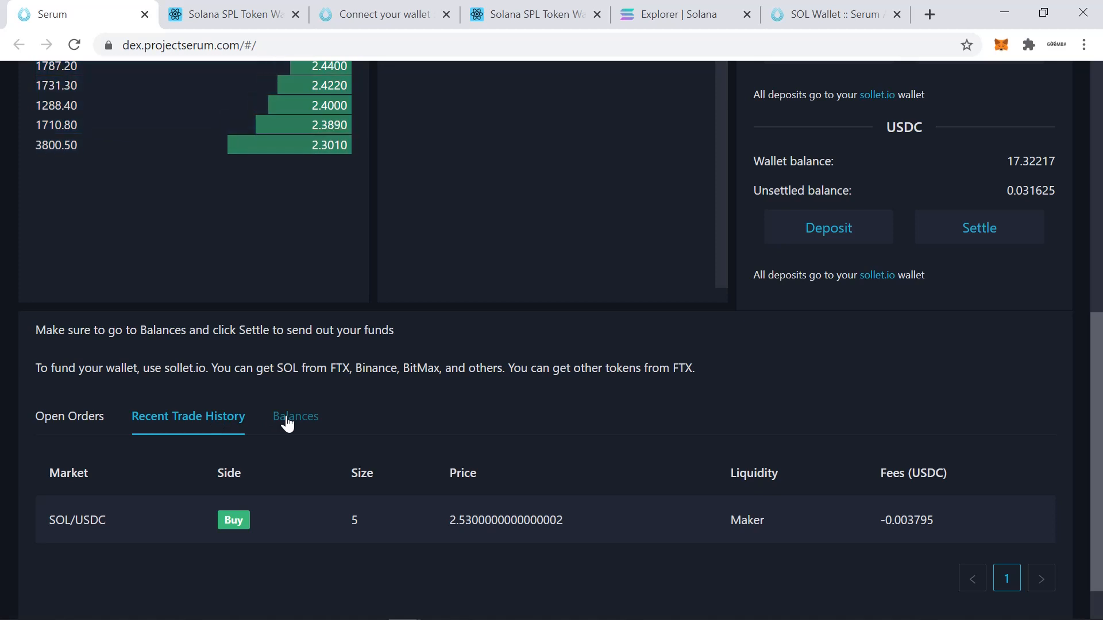
{"action": "left_click", "coordinate": [295, 417]}
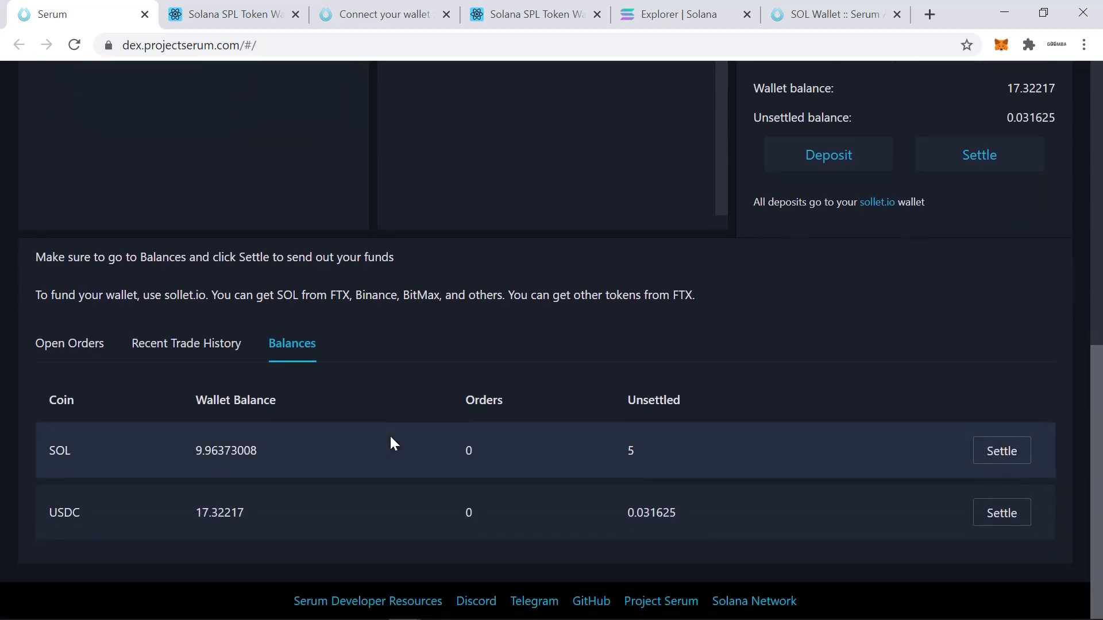
{"action": "mouse_move", "coordinate": [1006, 455]}
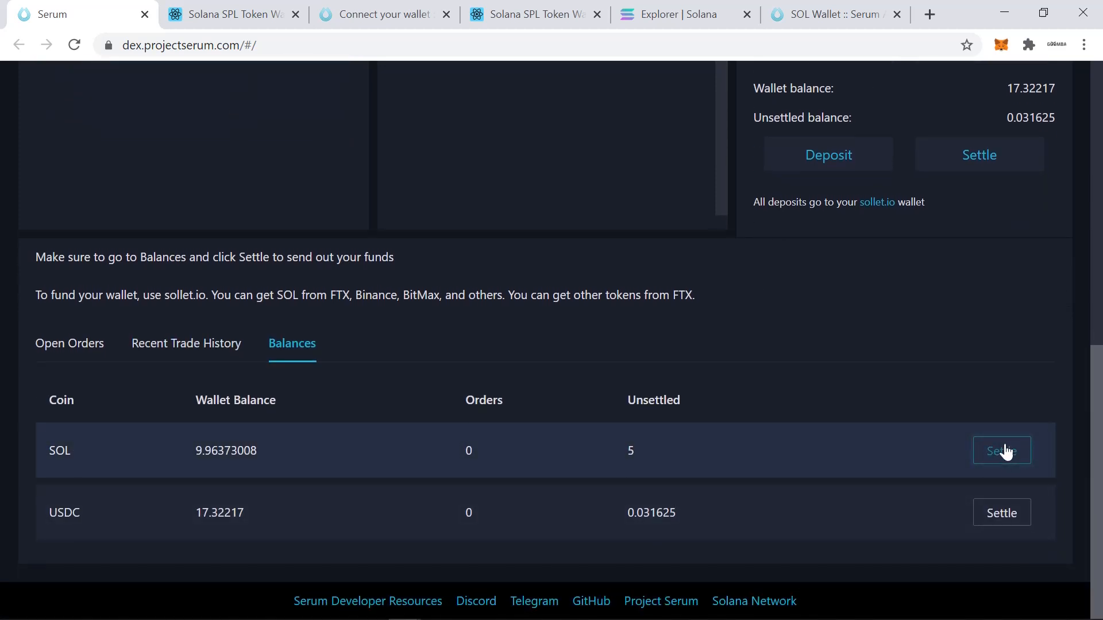
{"action": "left_click", "coordinate": [1002, 451]}
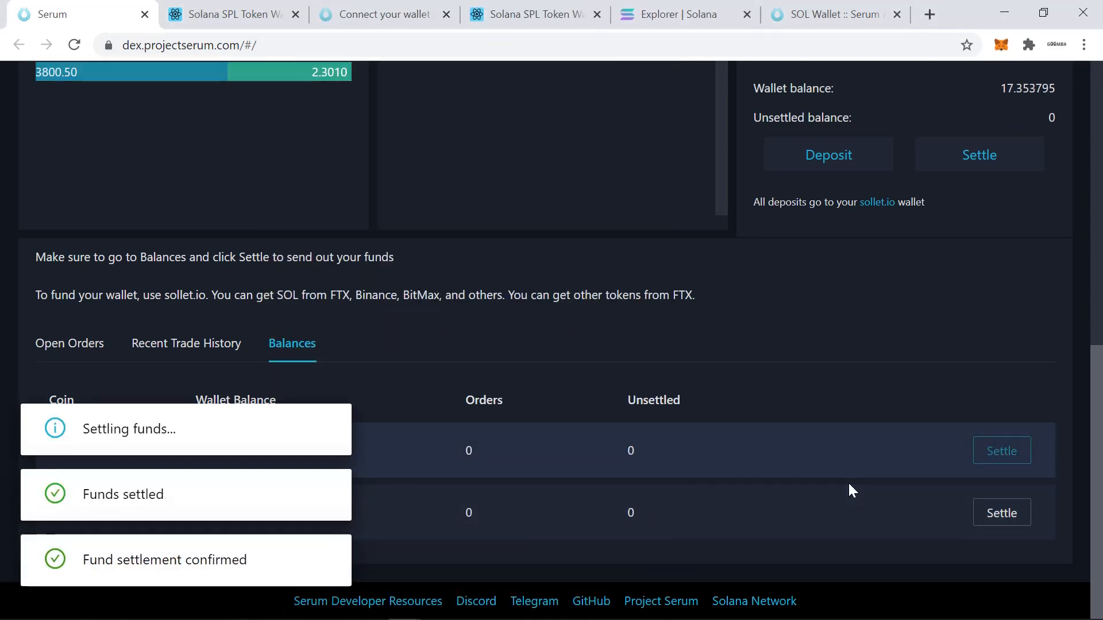
{"action": "mouse_move", "coordinate": [804, 411]}
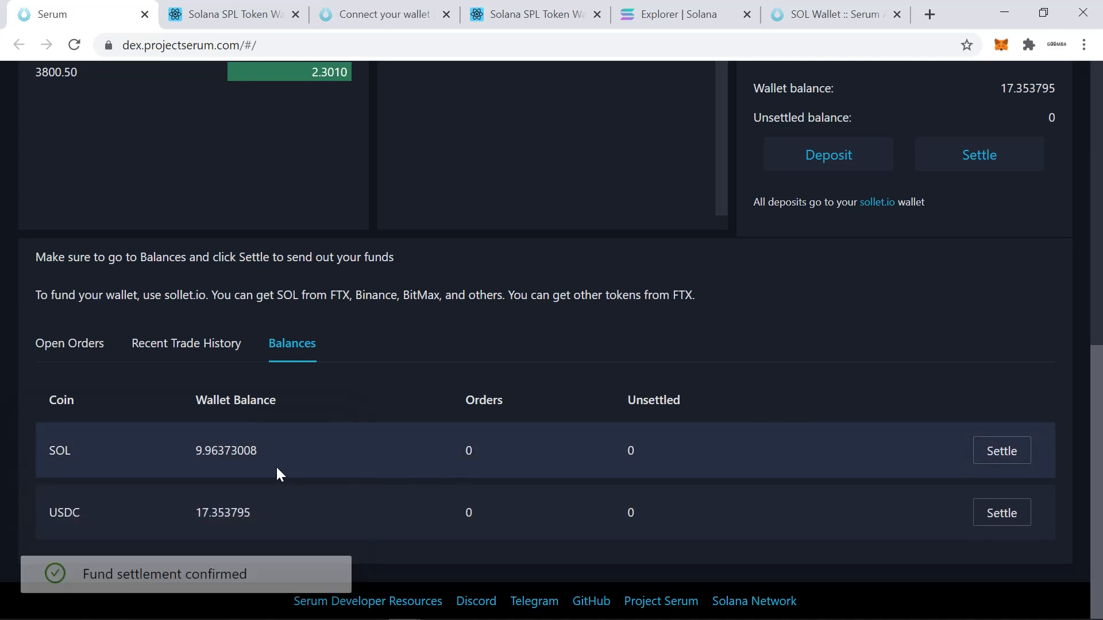
{"action": "mouse_move", "coordinate": [882, 490]}
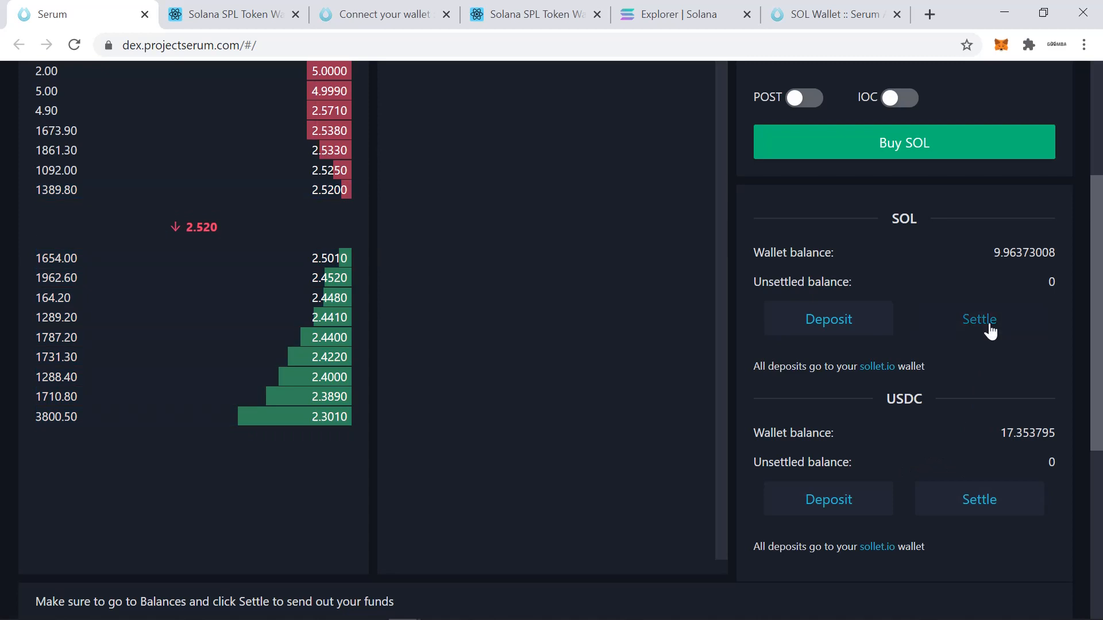
Settle the remaining SOL and approve the transaction in the Sollet popup
{"action": "left_click", "coordinate": [979, 319]}
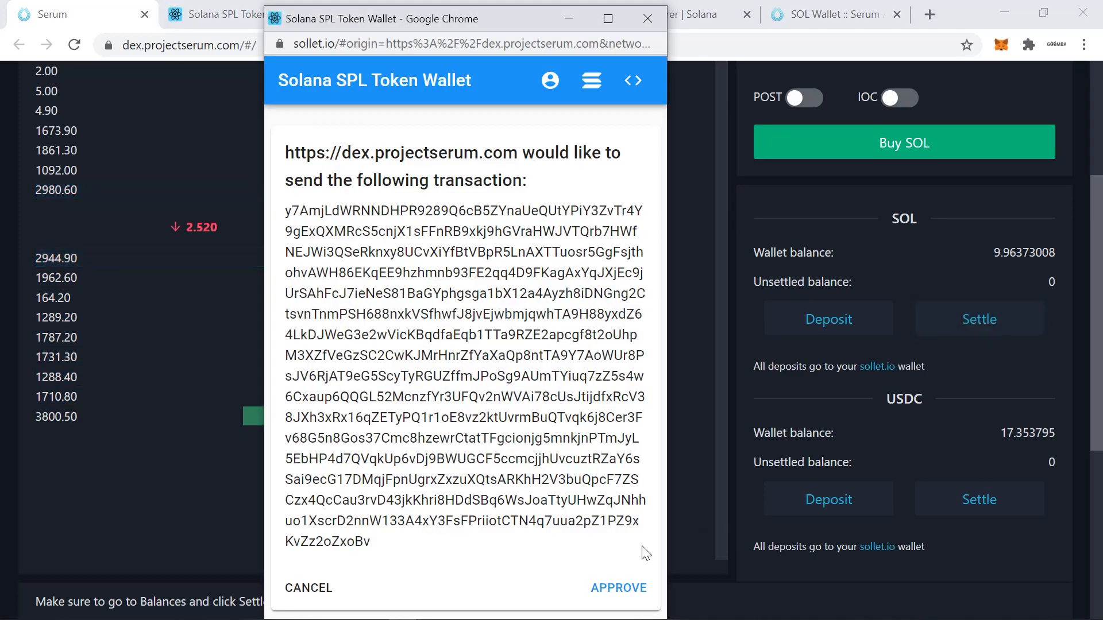
{"action": "left_click", "coordinate": [618, 589]}
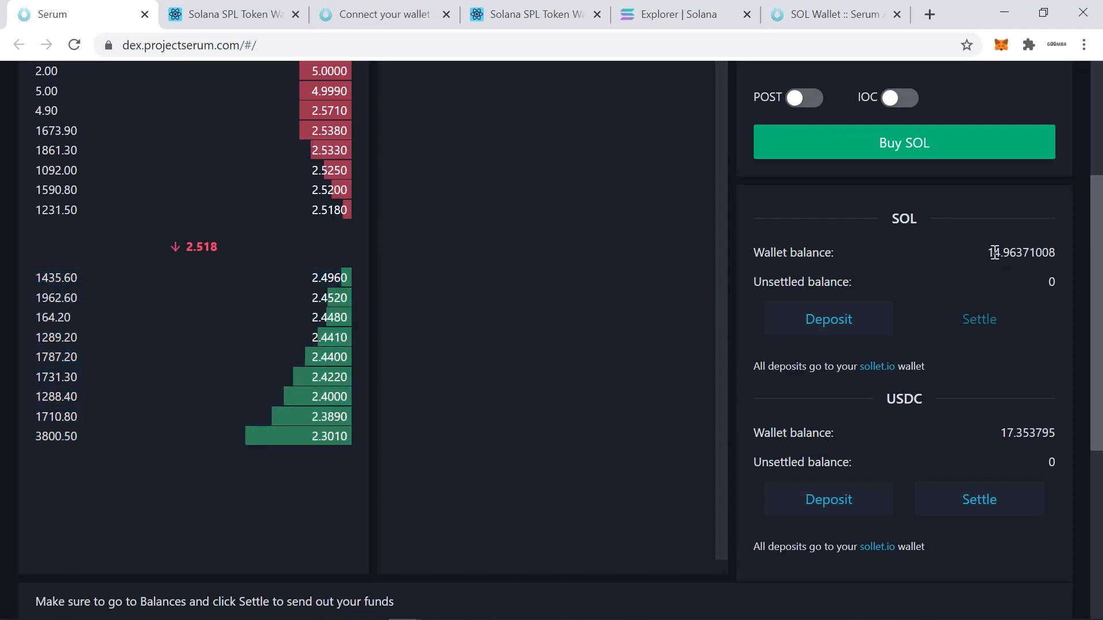
{"action": "mouse_move", "coordinate": [1020, 401]}
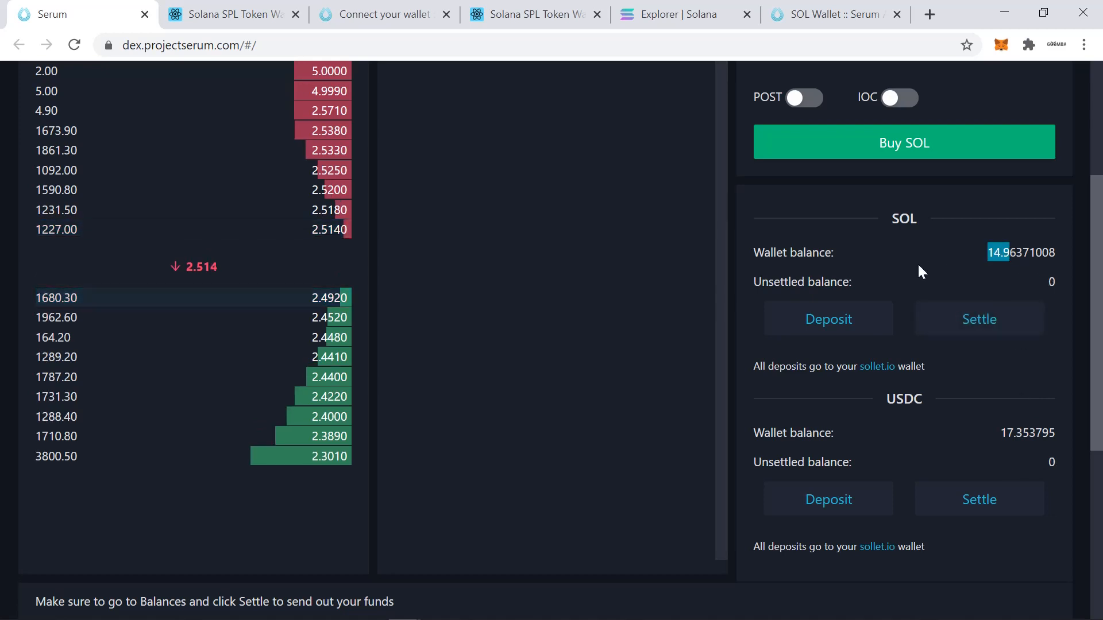
{"action": "mouse_move", "coordinate": [400, 328]}
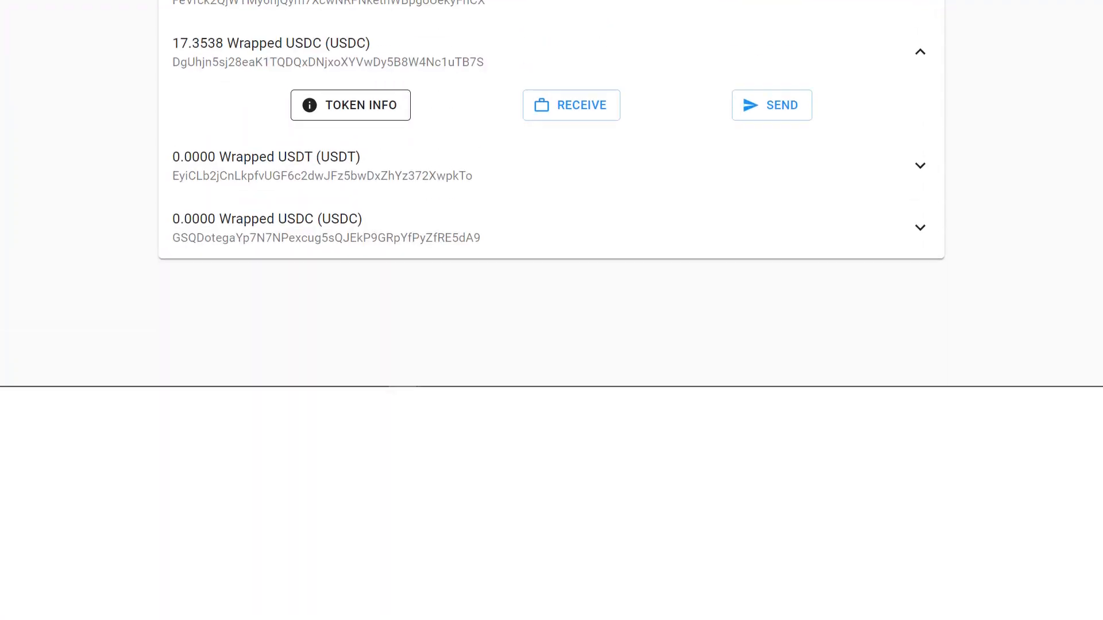
Refresh Sollet balances and review the 14.9637 SOL entry, cancelling its Send form
{"action": "scroll", "scroll_direction": "up", "scroll_amount": 3}
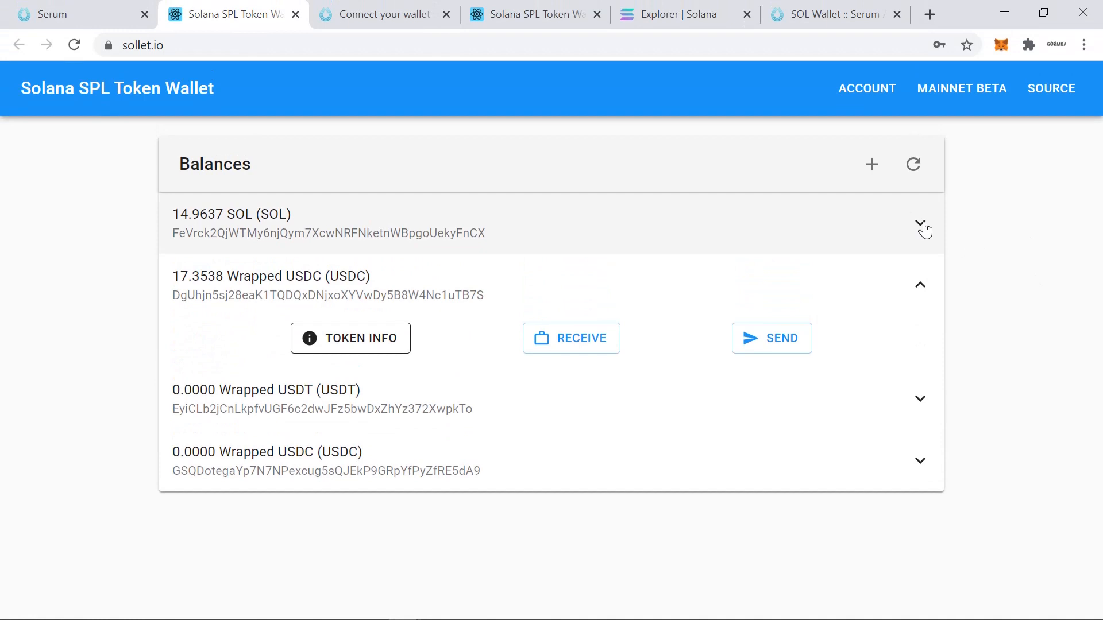
{"action": "left_click", "coordinate": [921, 285]}
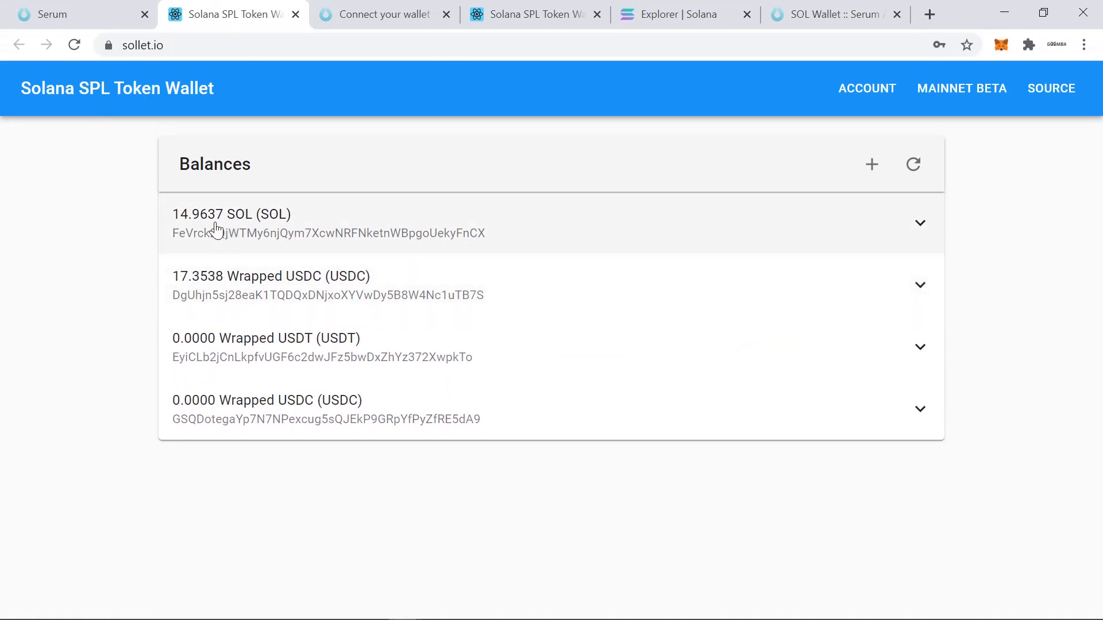
{"action": "mouse_move", "coordinate": [800, 216]}
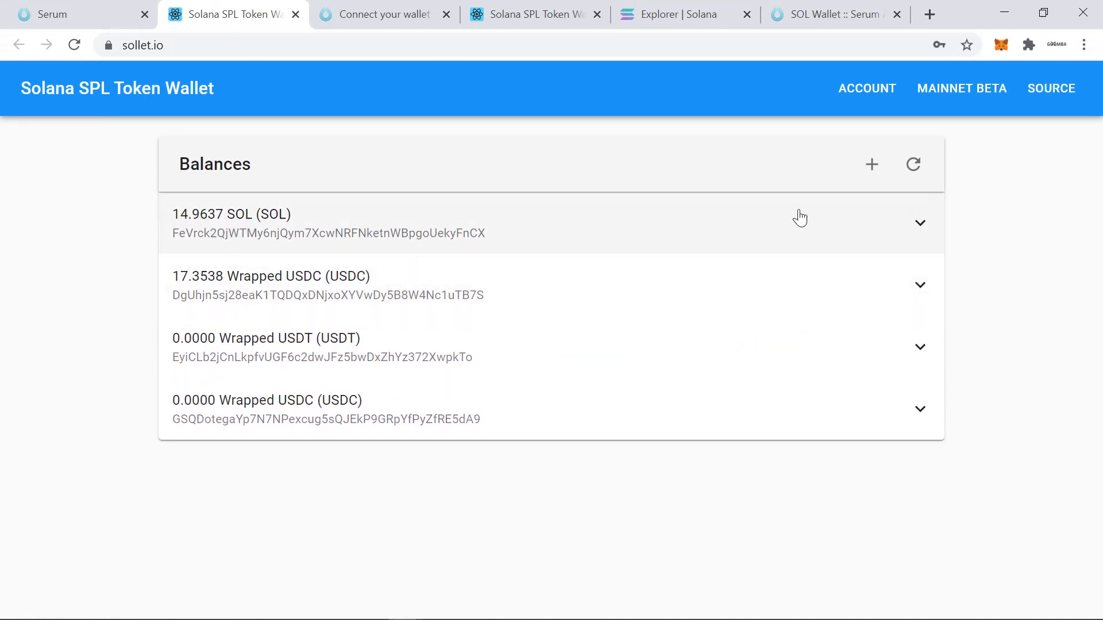
{"action": "left_click", "coordinate": [912, 164]}
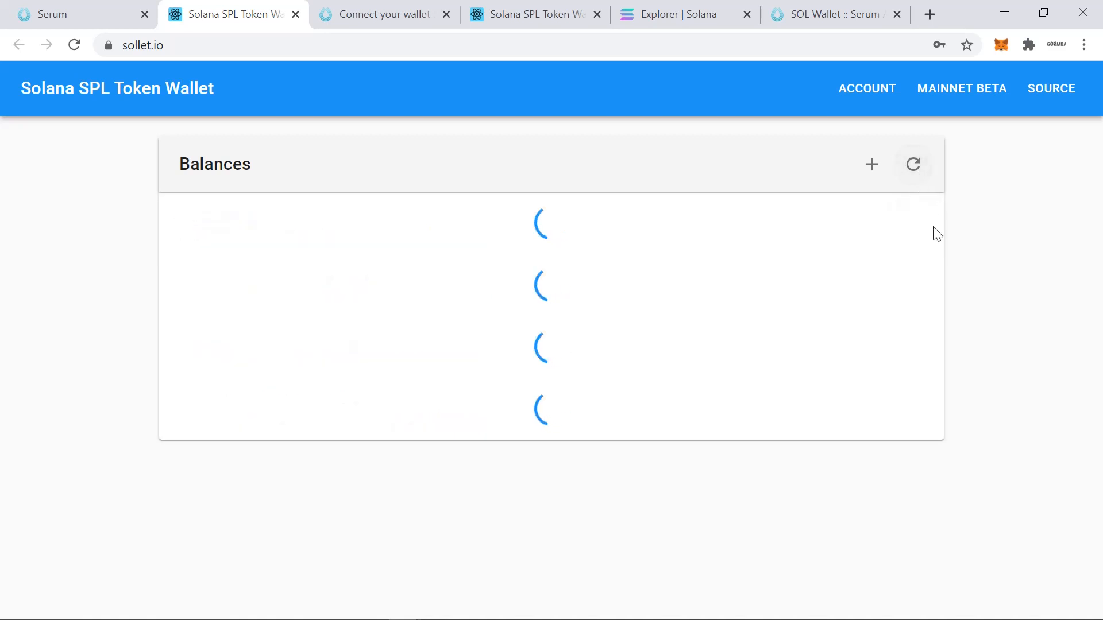
{"action": "left_click", "coordinate": [920, 237]}
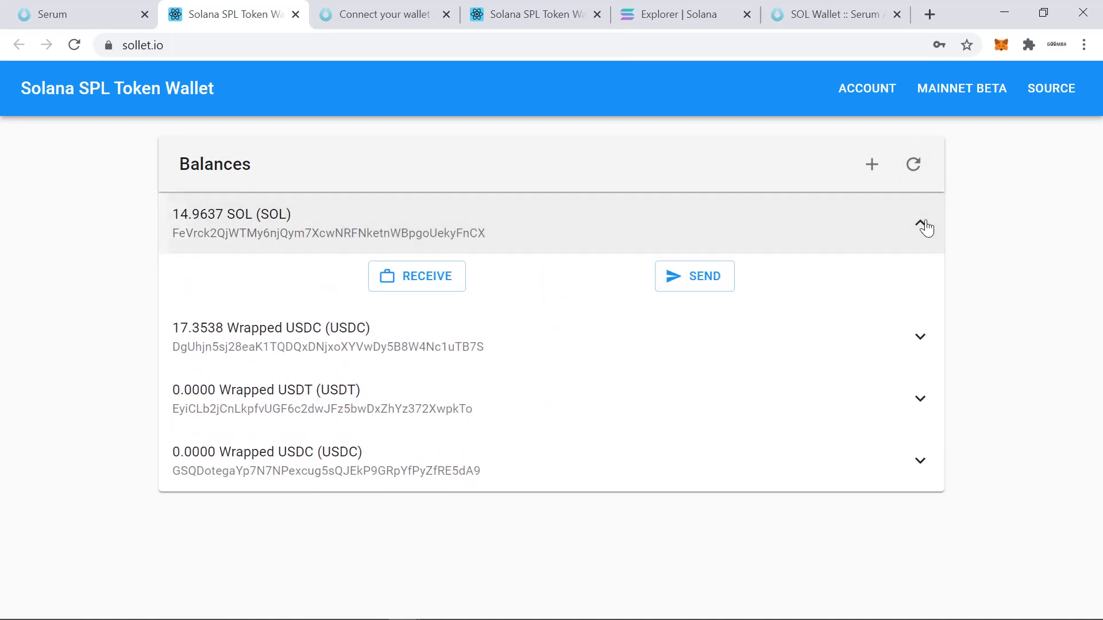
{"action": "left_click", "coordinate": [696, 276]}
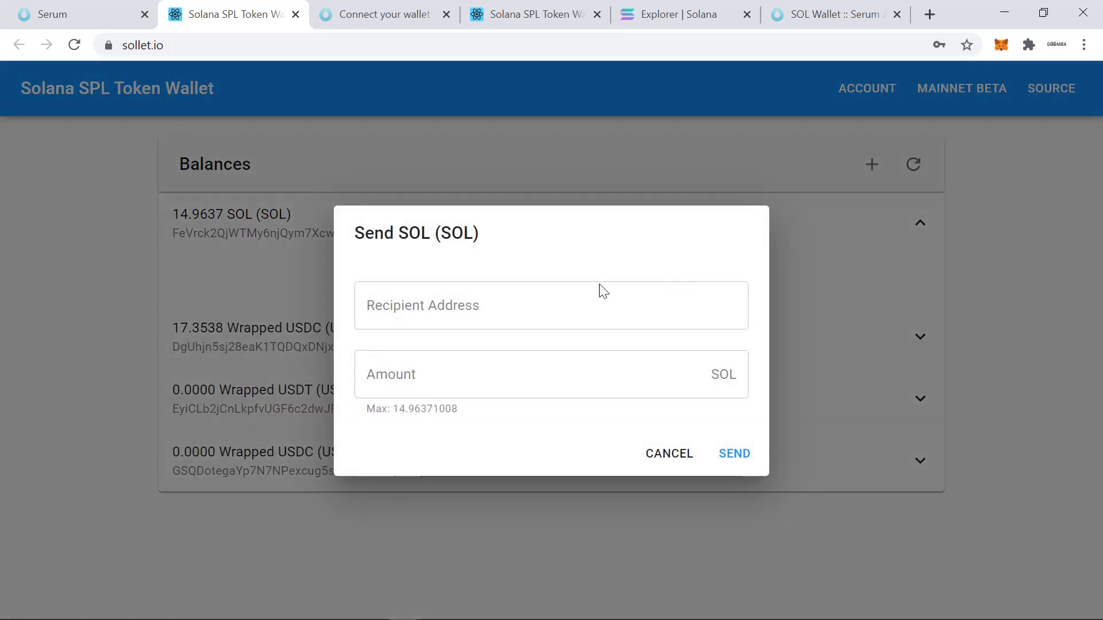
{"action": "left_click", "coordinate": [515, 375]}
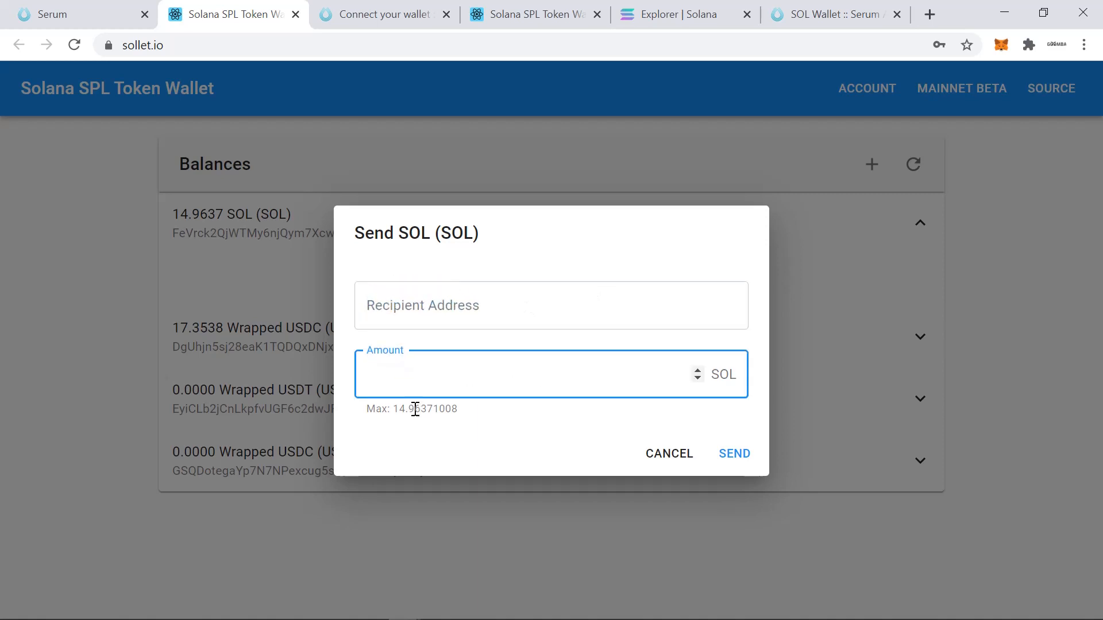
{"action": "left_click", "coordinate": [669, 454]}
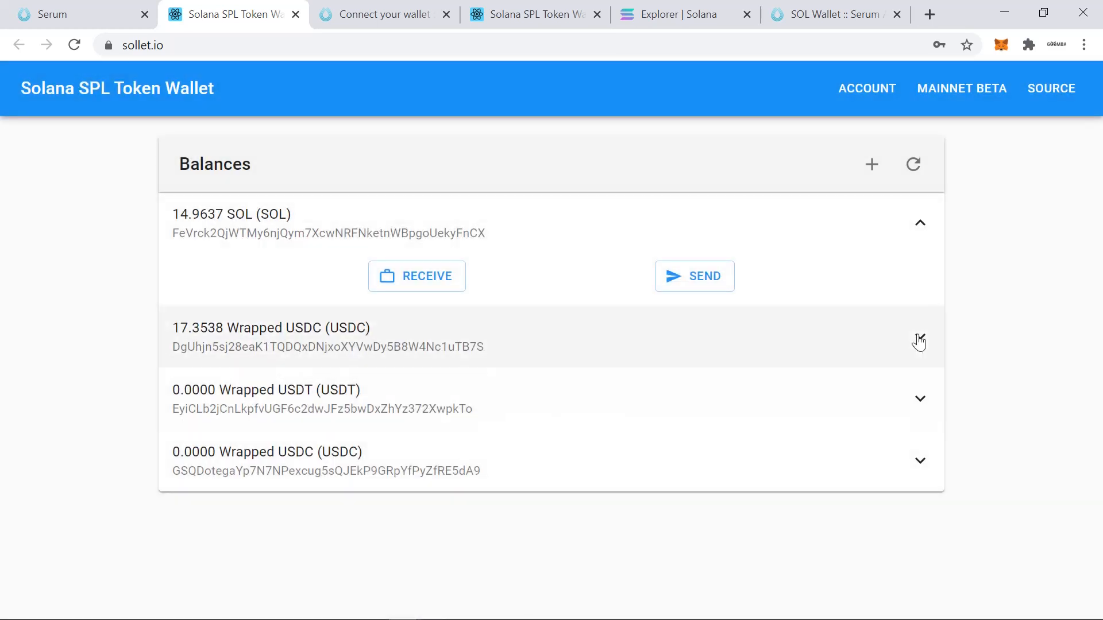
Review the 17.3538 Wrapped USDC entry, cancel its Send form, and return to the Serum page
{"action": "left_click", "coordinate": [919, 343]}
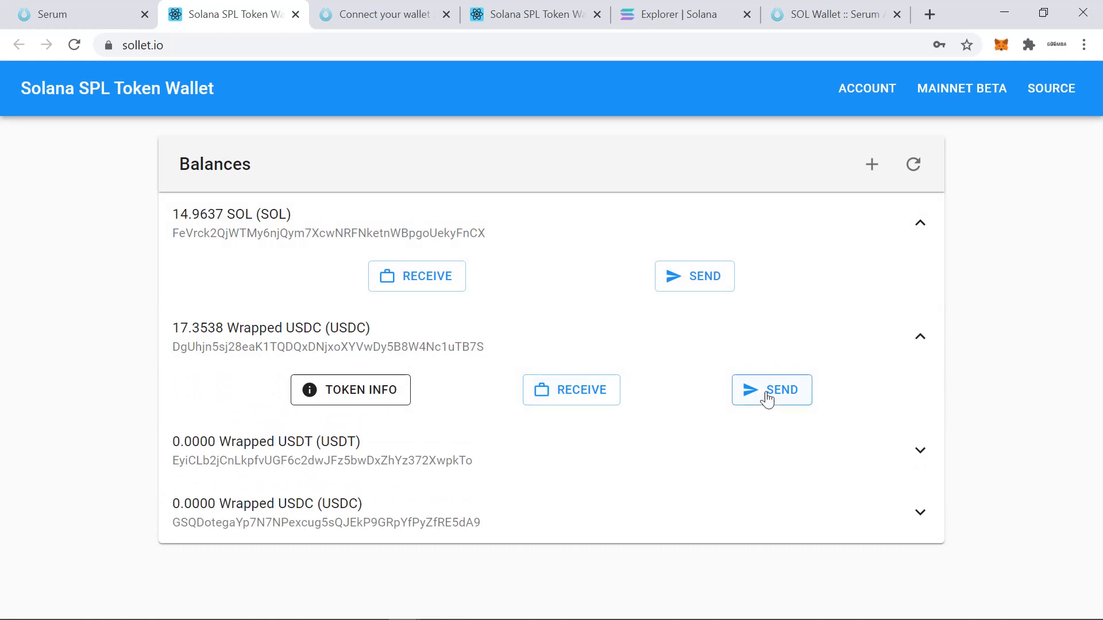
{"action": "left_click", "coordinate": [772, 391]}
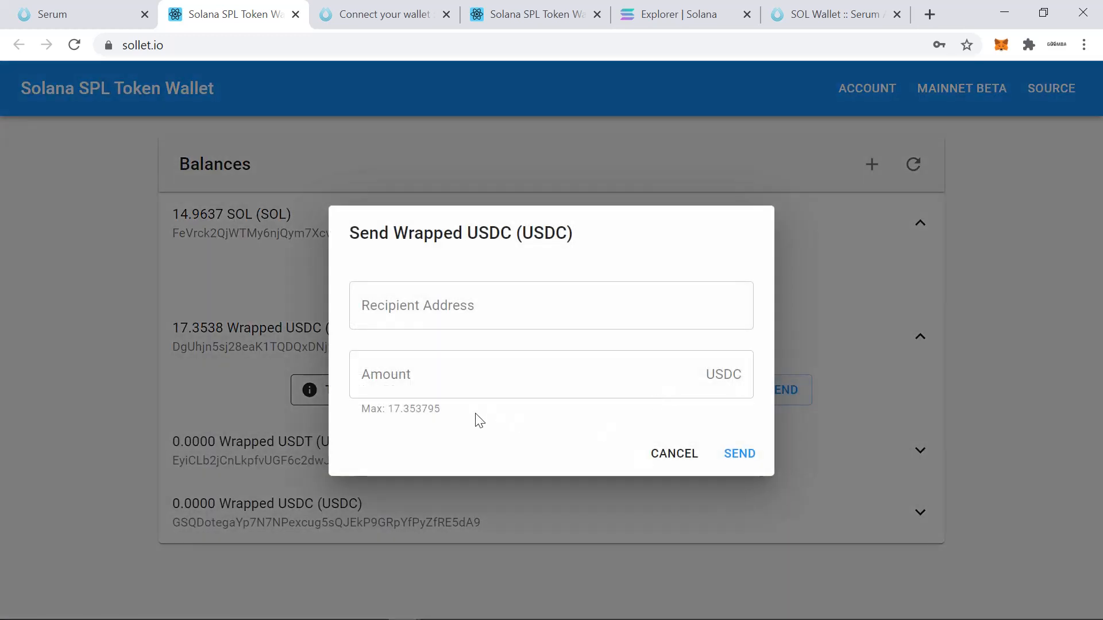
{"action": "left_click", "coordinate": [673, 454]}
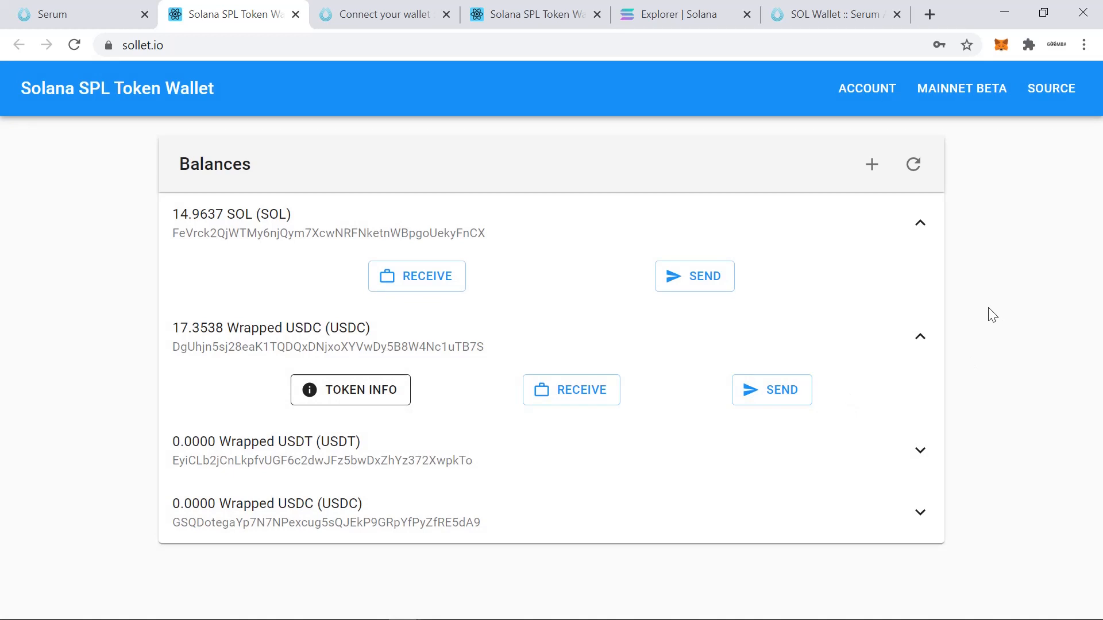
{"action": "left_click", "coordinate": [51, 15]}
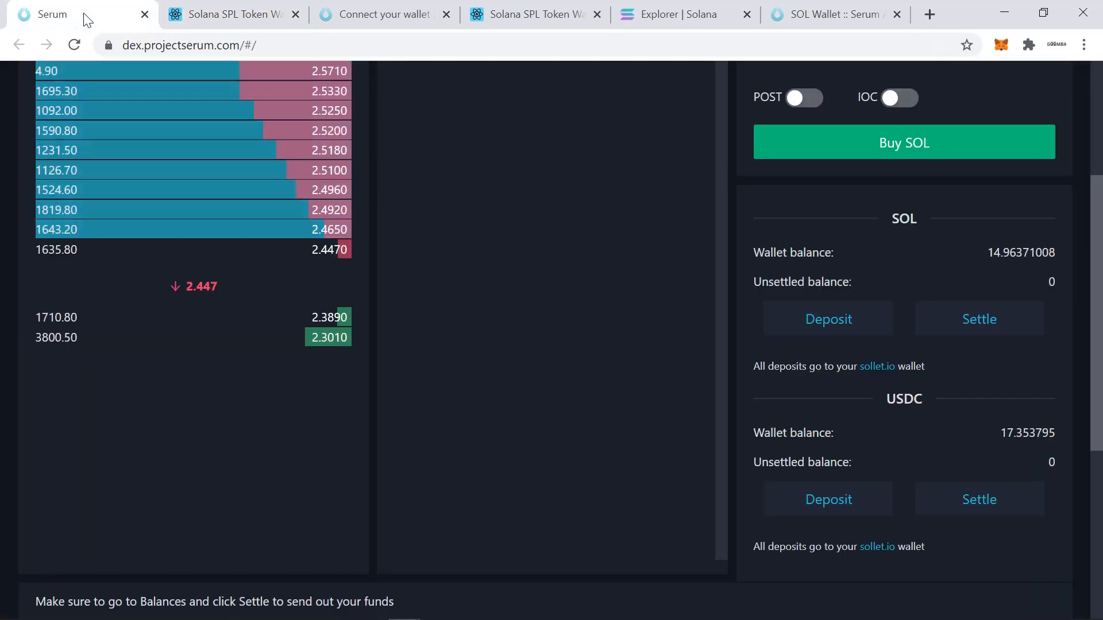
{"action": "scroll", "scroll_direction": "up", "scroll_amount": 3}
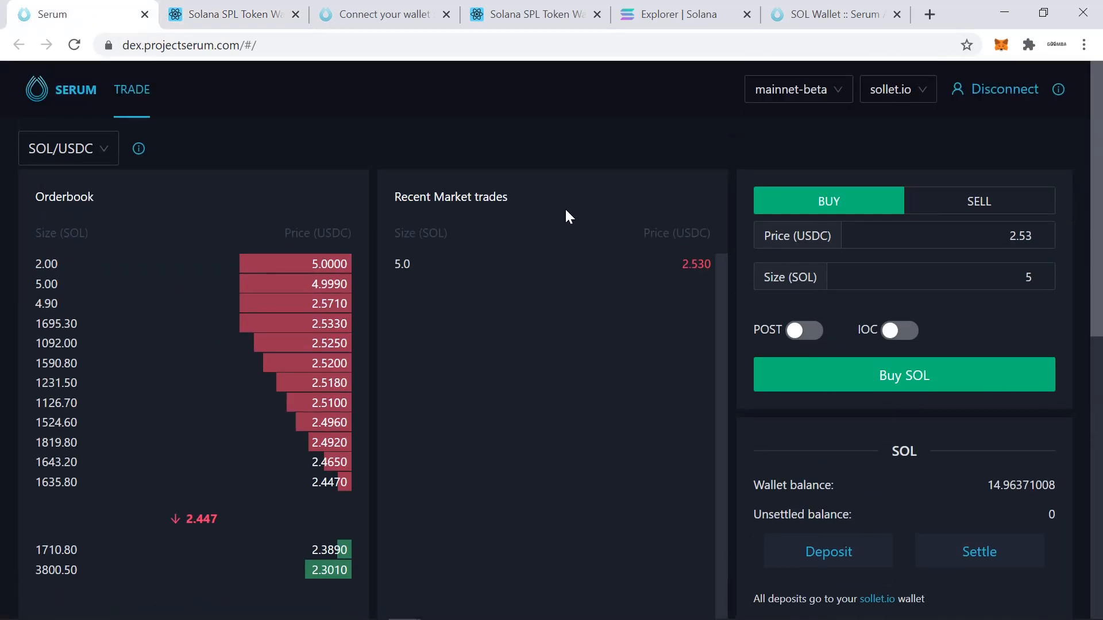